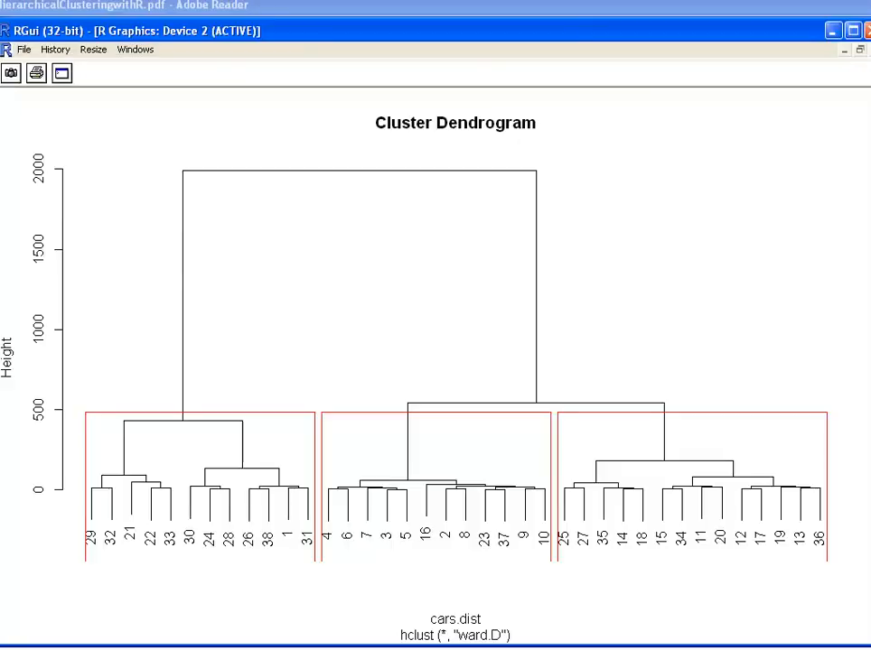
{"action": "mouse_move", "coordinate": [704, 373]}
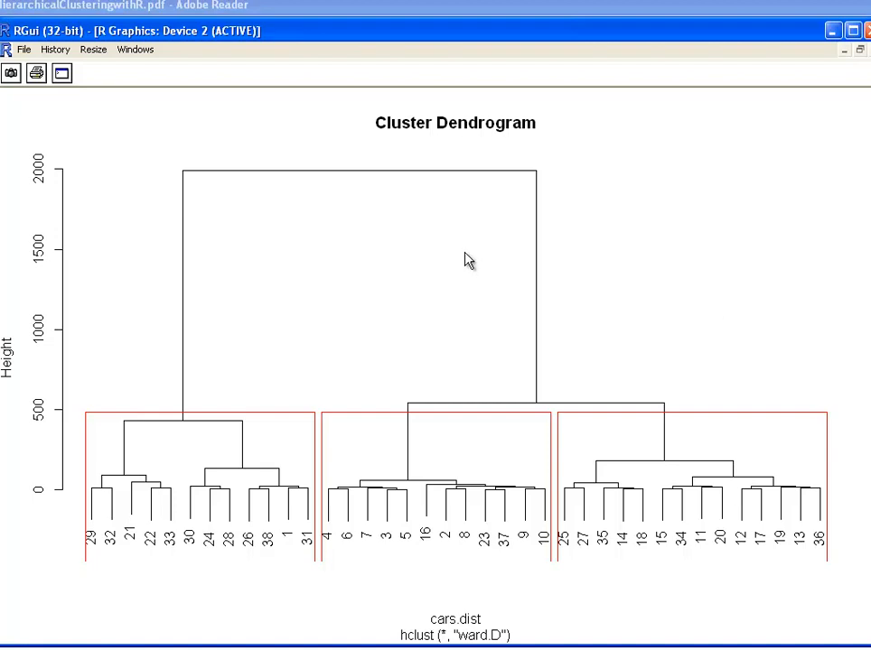
{"action": "mouse_move", "coordinate": [202, 372]}
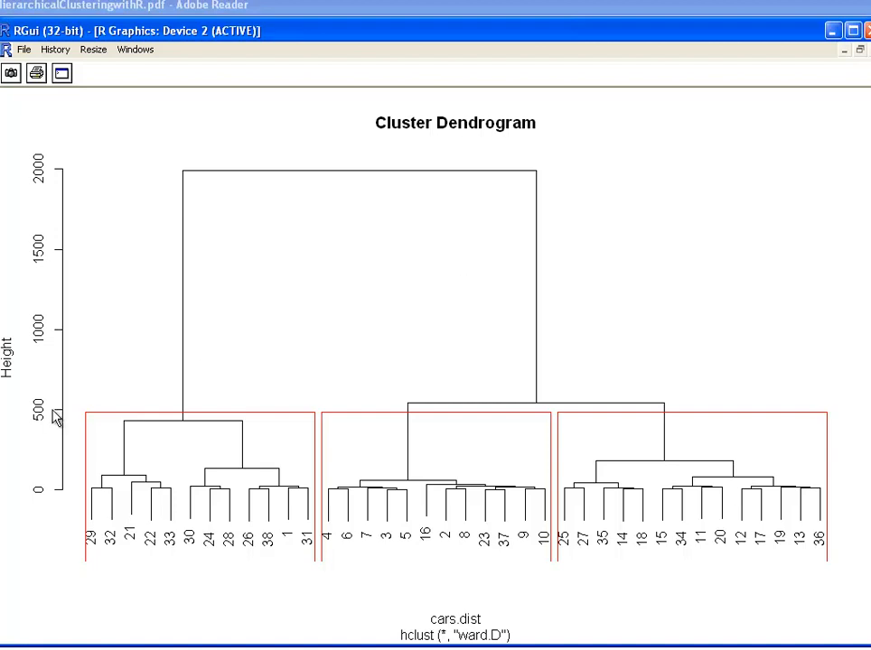
{"action": "mouse_move", "coordinate": [823, 86]}
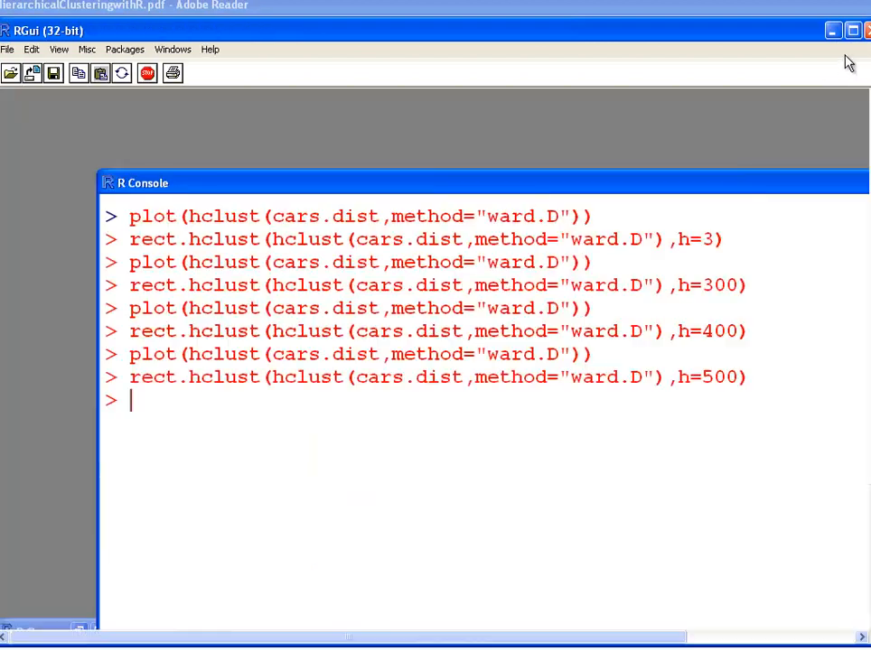
{"action": "mouse_move", "coordinate": [582, 263]}
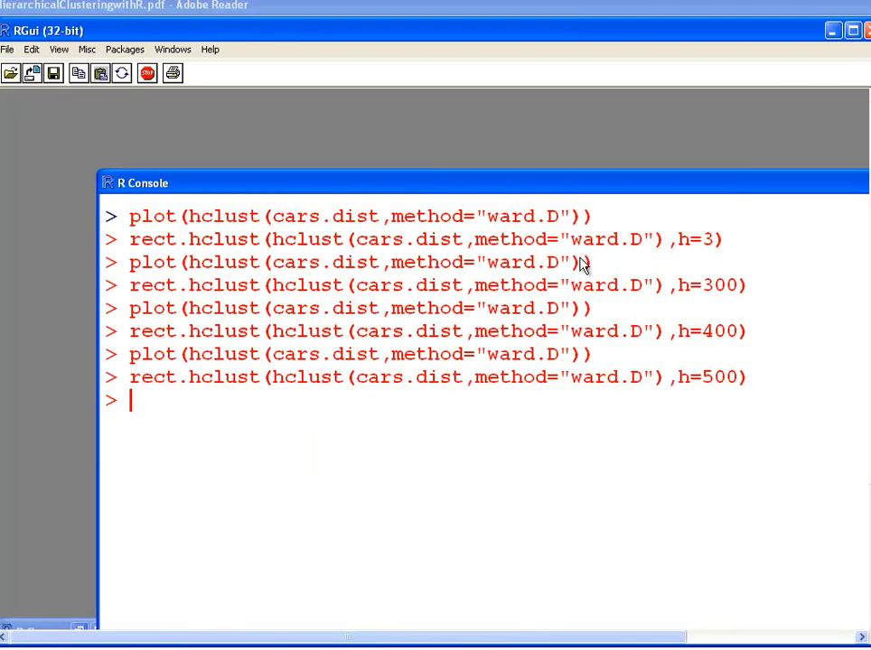
Clear the console and print the first six rows of cars with head(cars)
{"action": "key", "text": "Ctrl+l"}
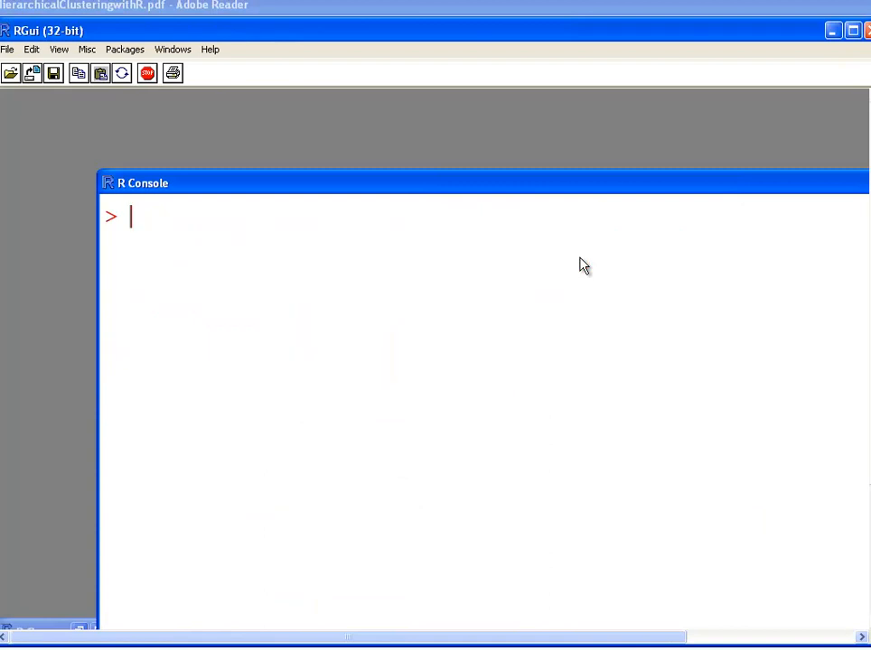
{"action": "type", "text": "c"}
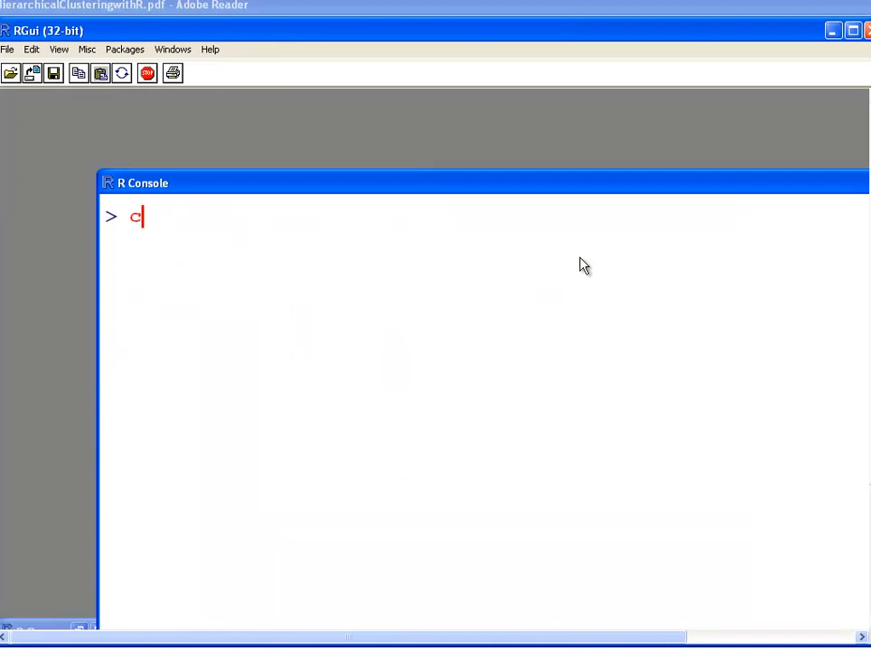
{"action": "type", "text": "ars)"}
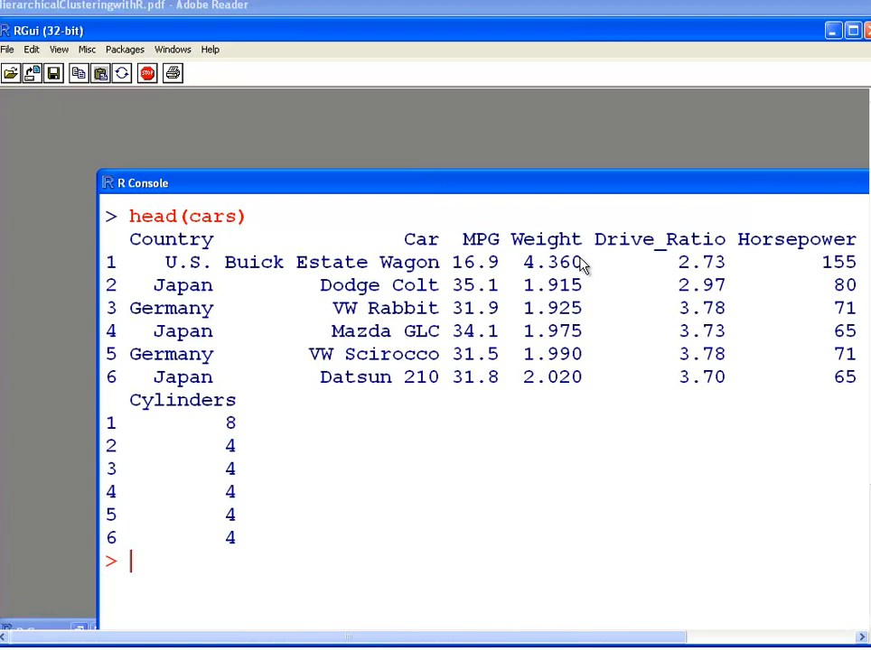
{"action": "mouse_move", "coordinate": [171, 271]}
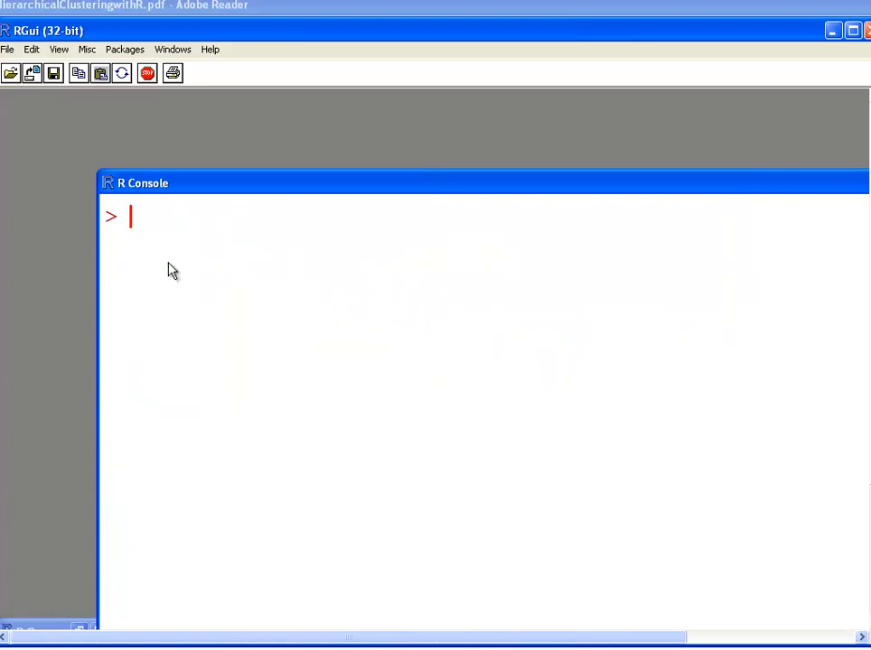
Print the first six rows of the numeric subset with head(cars.use)
{"action": "type", "text": "crs"}
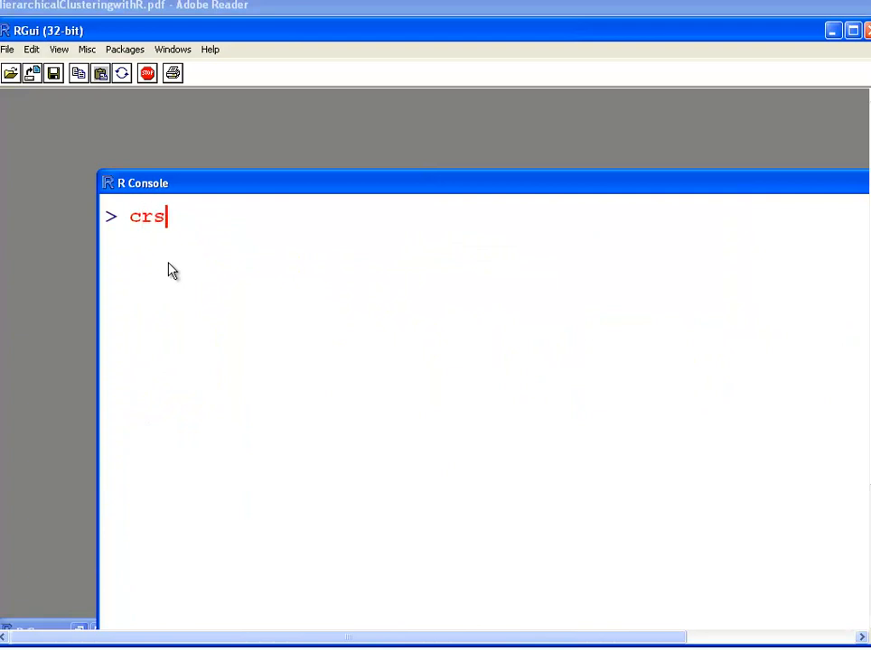
{"action": "type", "text": "cars."}
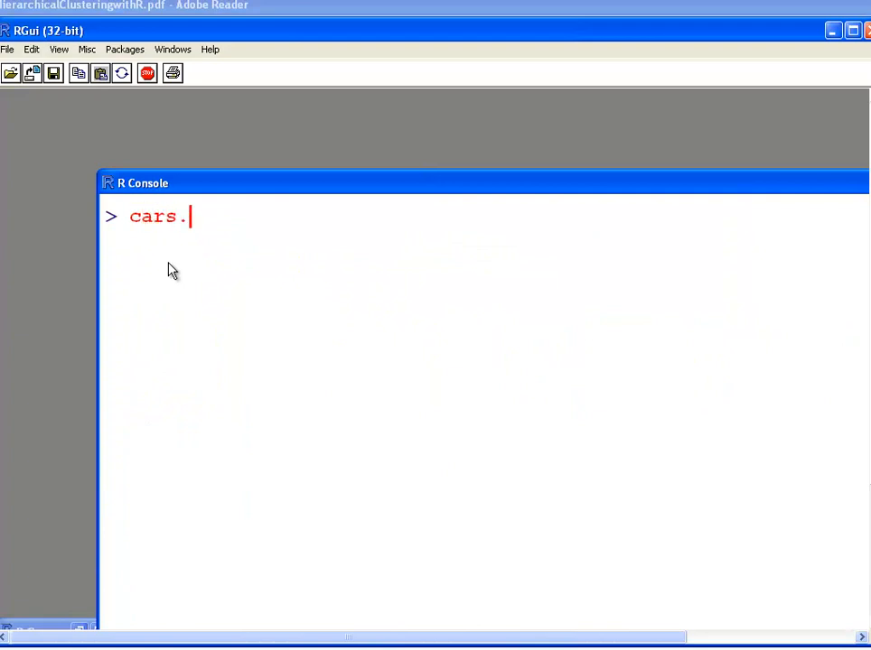
{"action": "type", "text": "use)"}
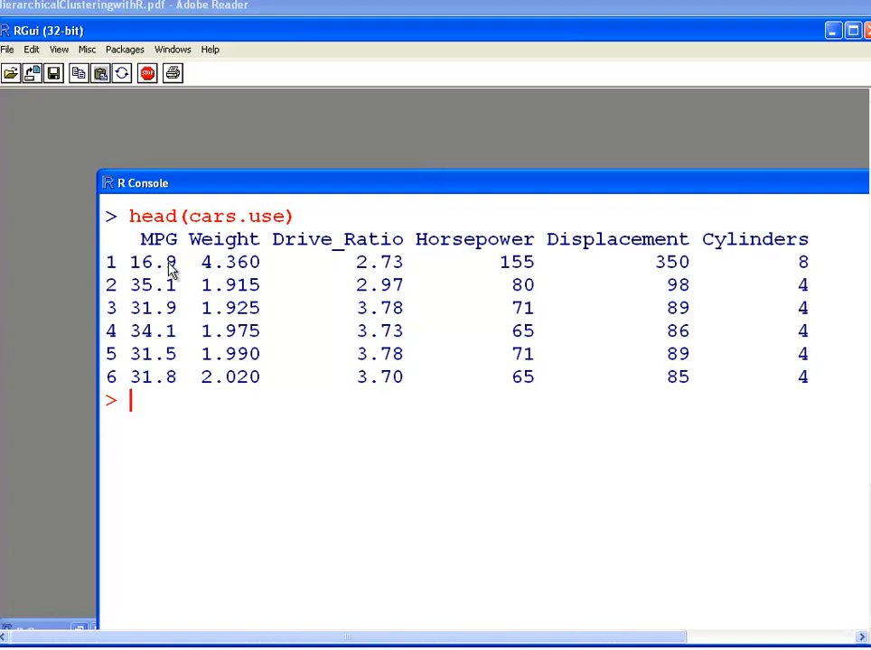
{"action": "type", "text": "d"}
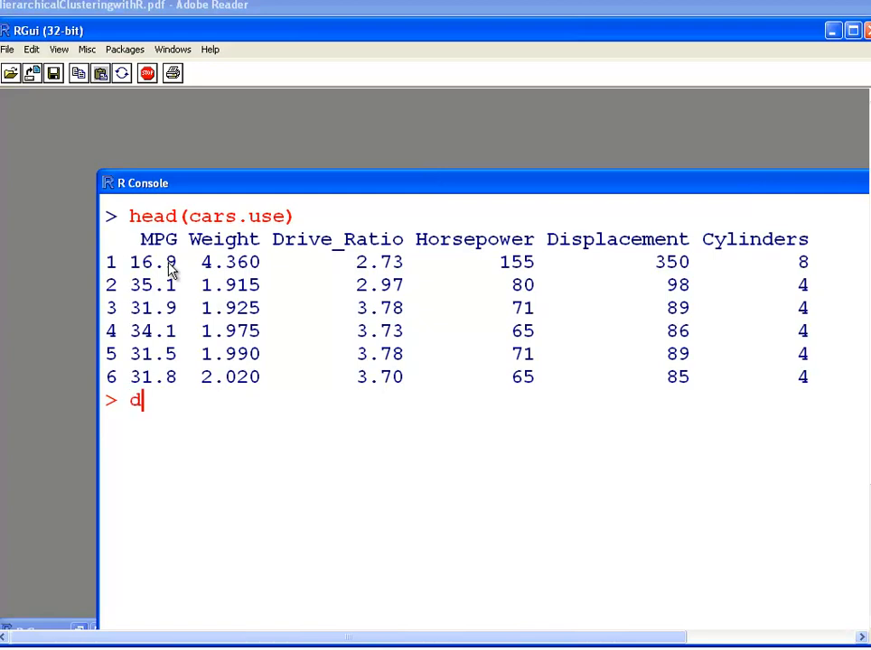
Compute the Euclidean distance matrix of cars.use and store it as cars.dist
{"action": "type", "text": "ist(car"}
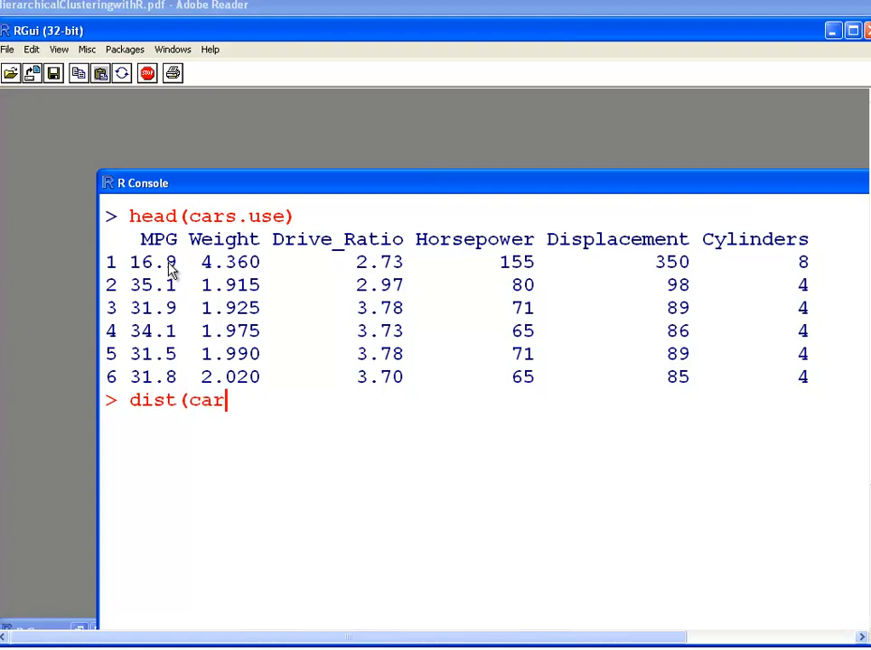
{"action": "type", "text": "s.us"}
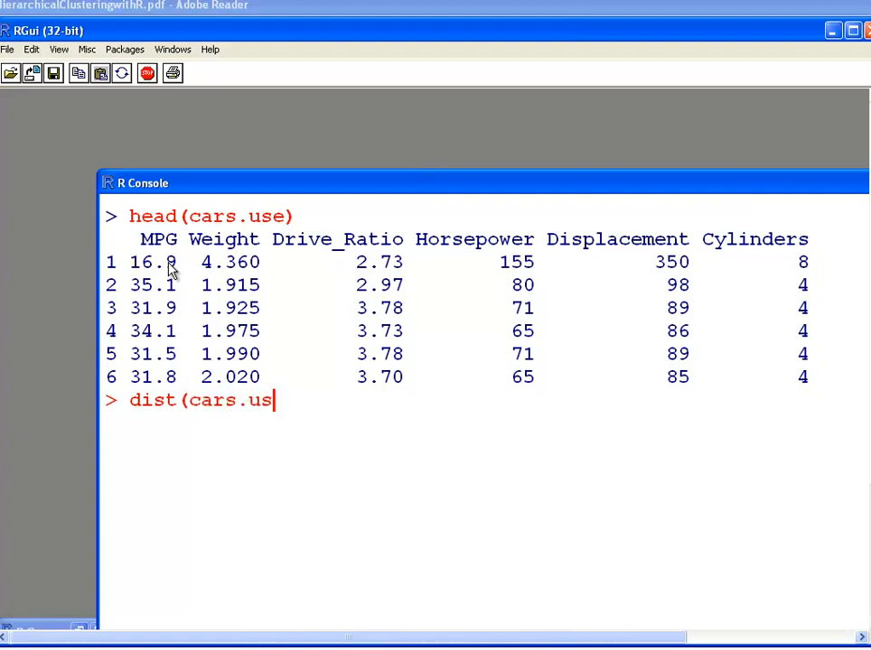
{"action": "type", "text": ")"}
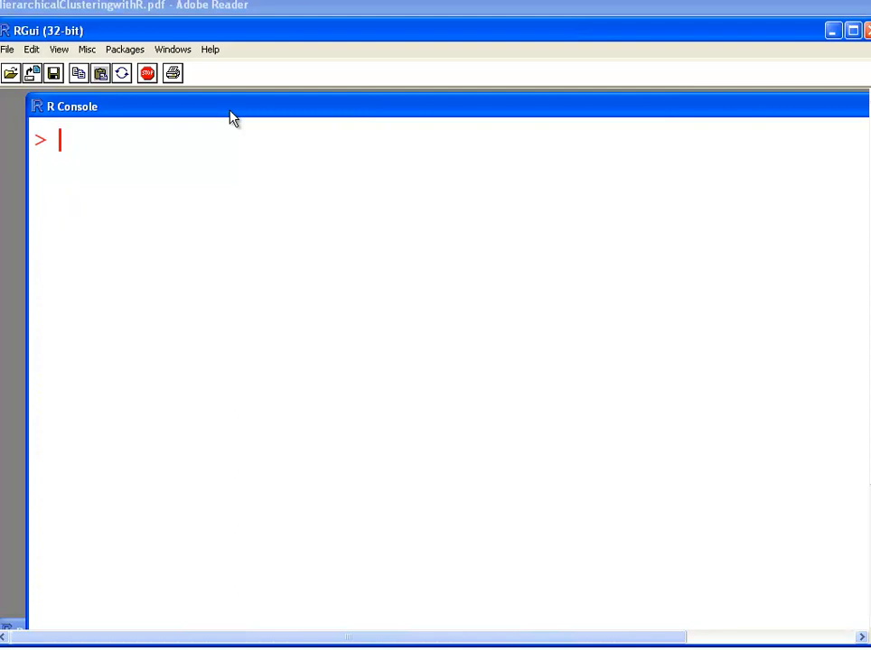
{"action": "type", "text": "dist(cars.use)"}
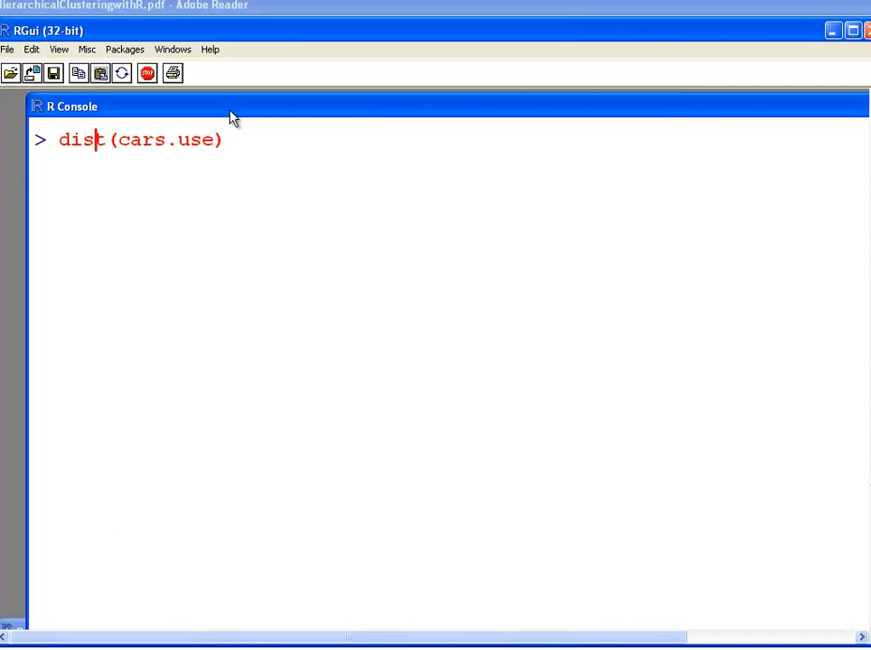
{"action": "type", "text": "cars.dist <-"}
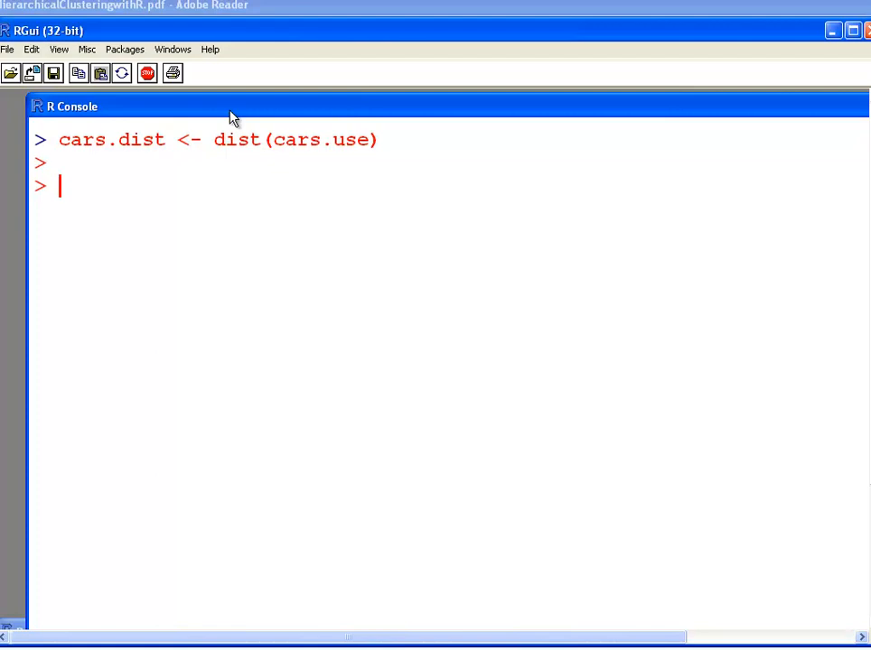
Run hclust(cars.dist) to get the complete-linkage summary of 38 objects, then clear the console
{"action": "type", "text": "hc"}
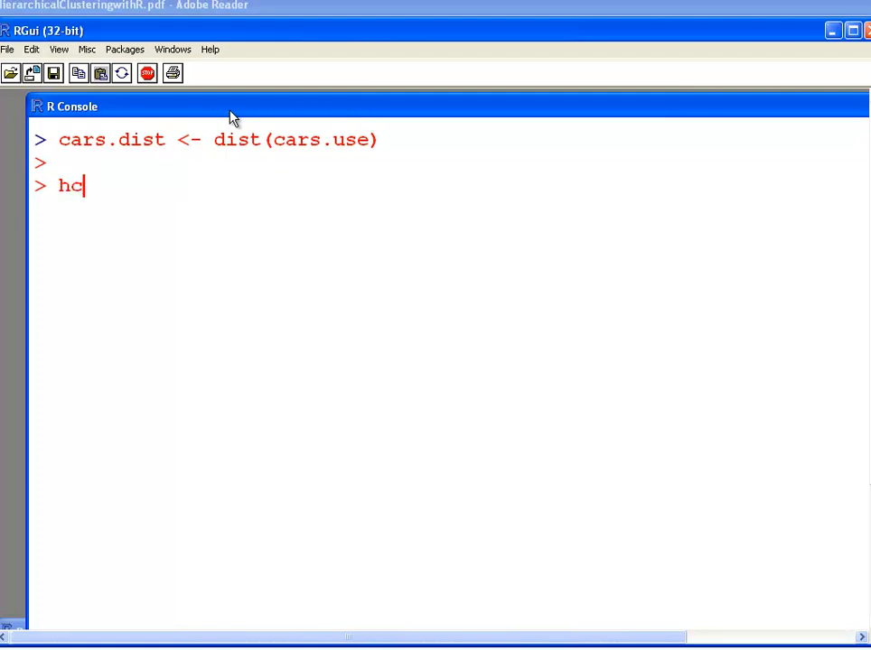
{"action": "type", "text": "lust("}
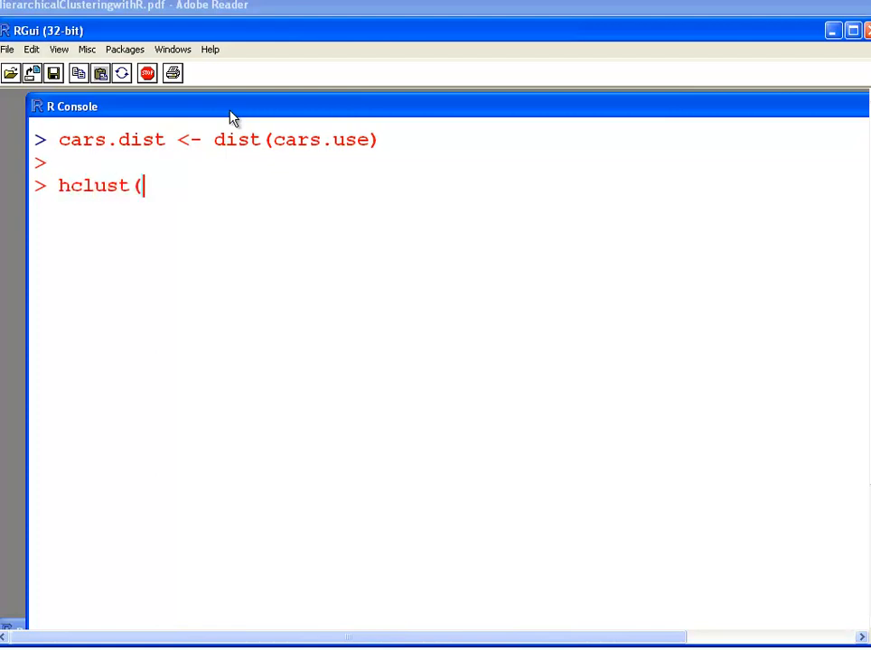
{"action": "type", "text": "cars."}
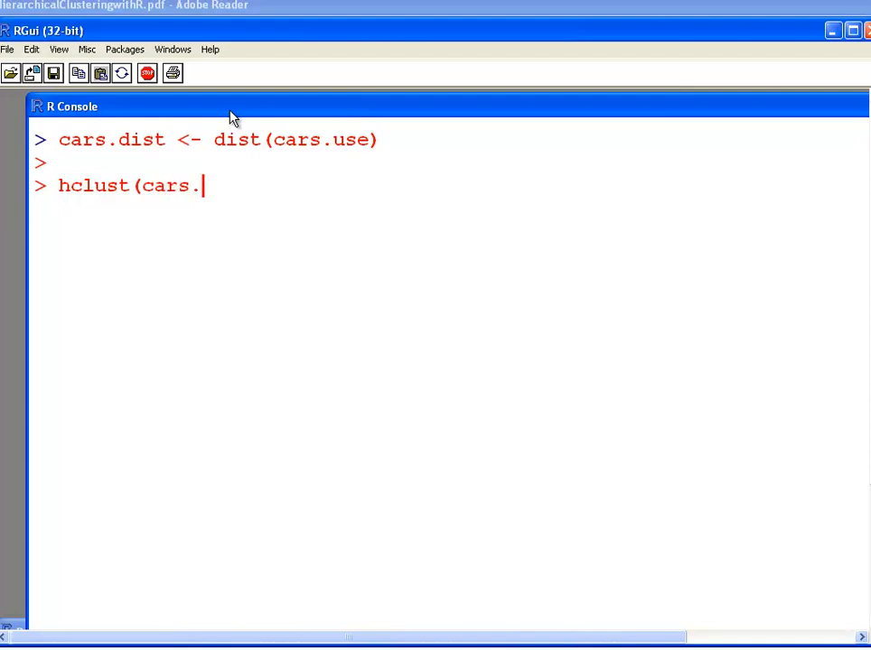
{"action": "type", "text": "dist)"}
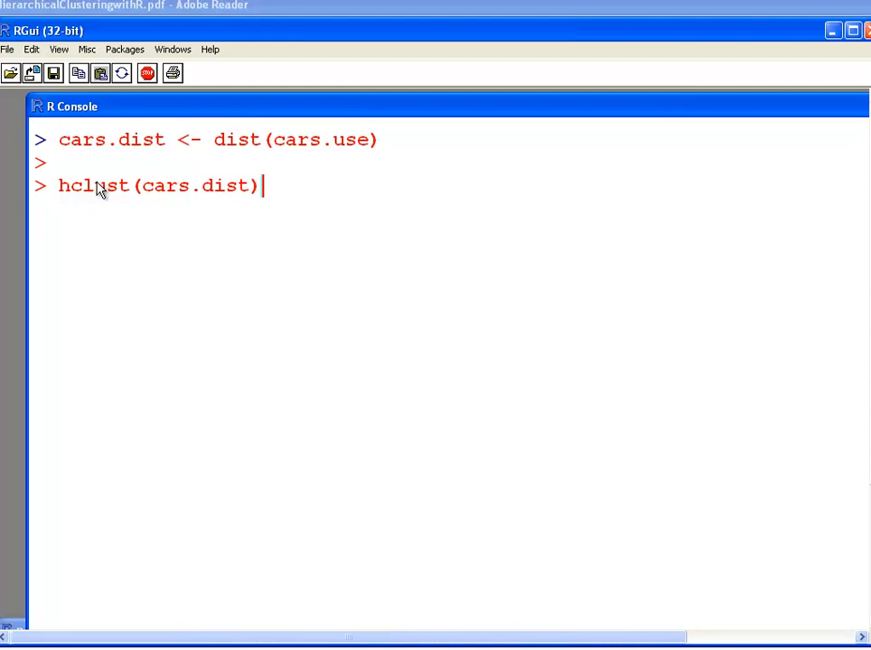
{"action": "double_click", "coordinate": [92, 184]}
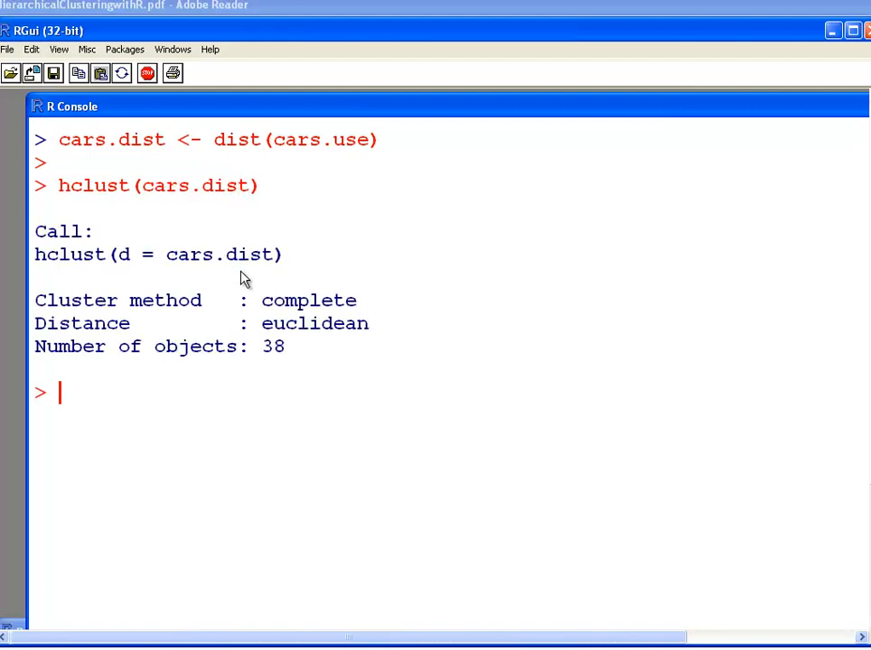
{"action": "key", "text": "ctrl+l"}
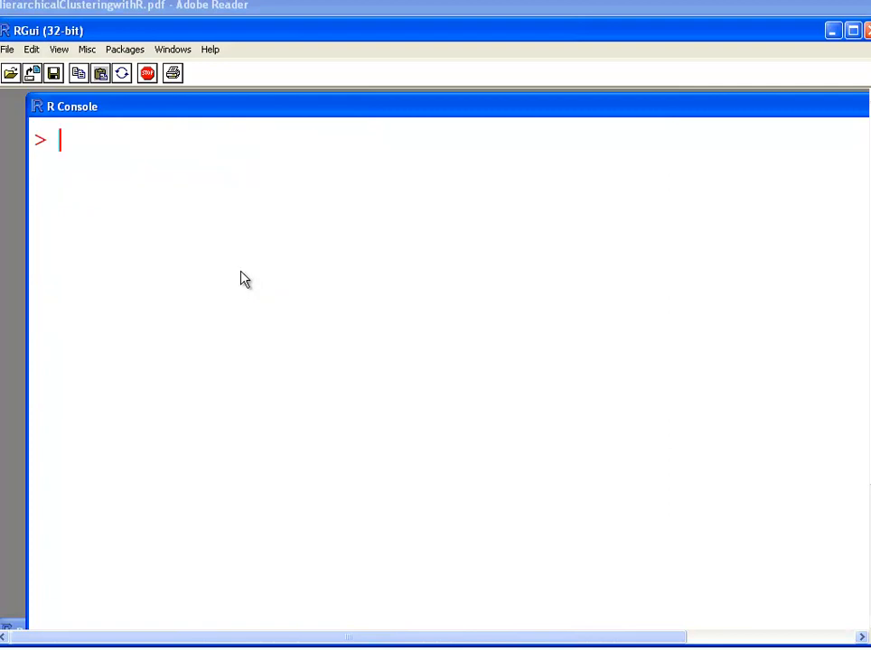
Plot the complete-linkage dendrogram with plot(hclust(cars.dist))
{"action": "type", "text": "plot("}
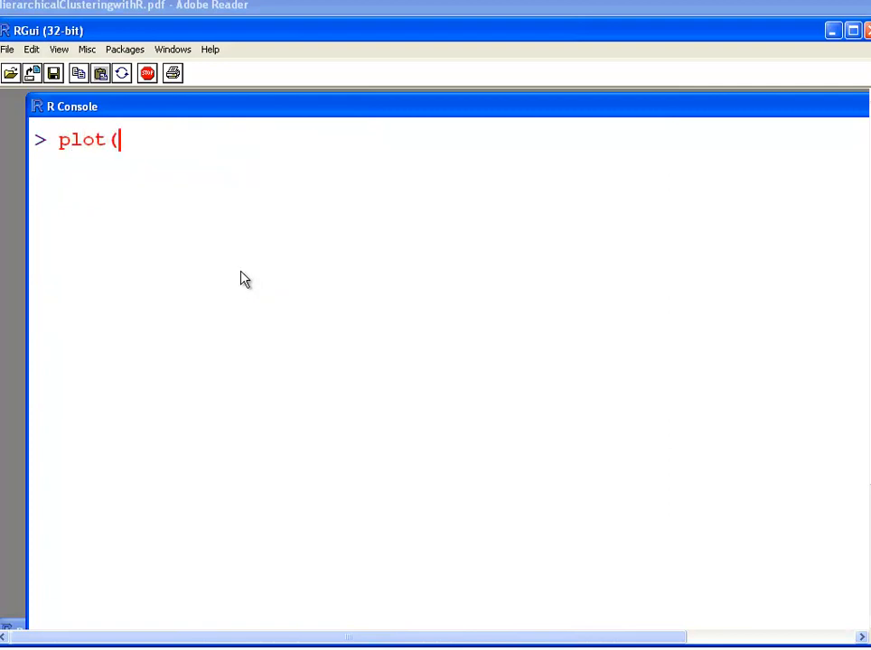
{"action": "type", "text": "hclust("}
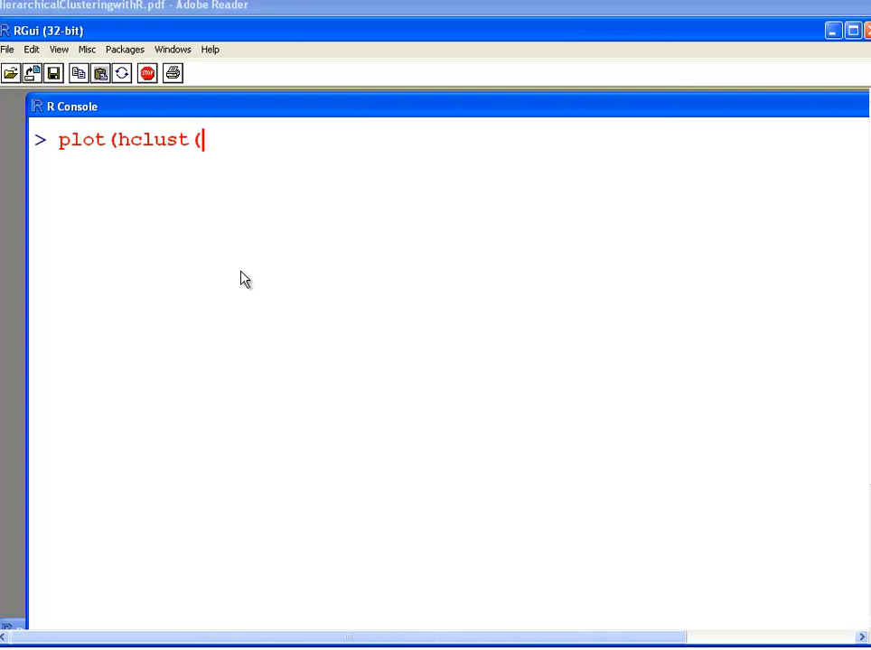
{"action": "type", "text": "cars.dist))"}
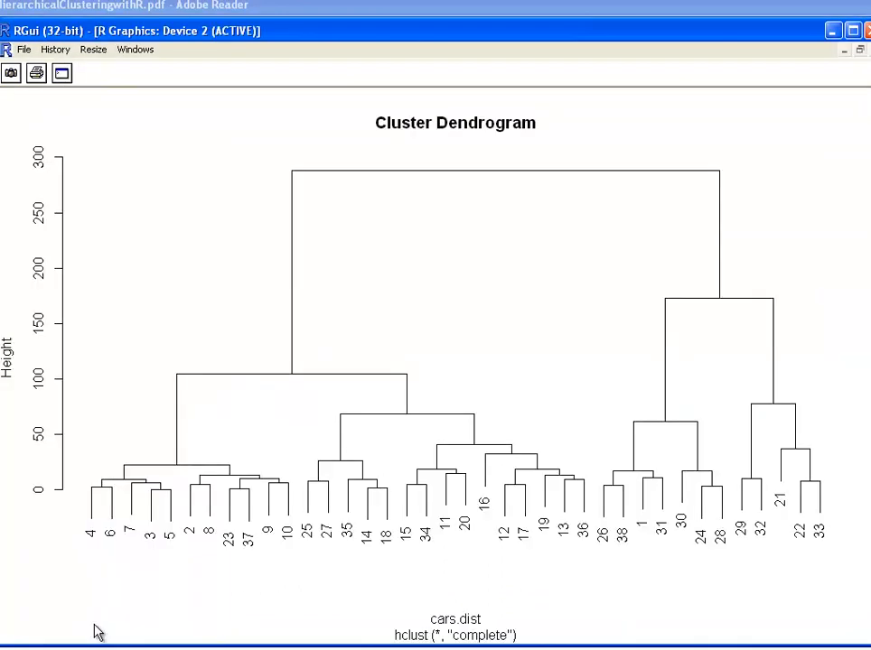
{"action": "mouse_move", "coordinate": [858, 61]}
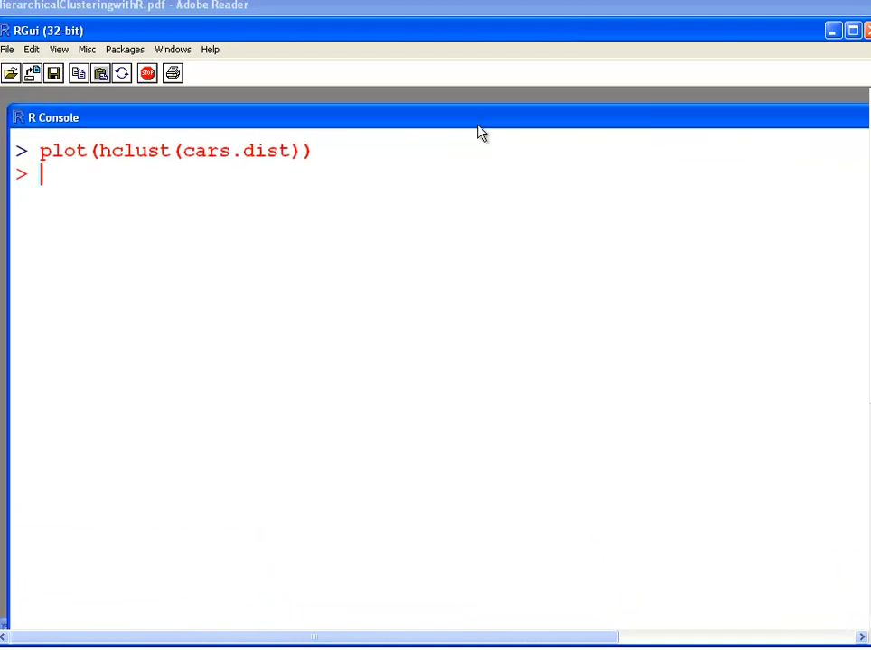
Run dim(cars) to confirm the data has 38 rows and 8 columns
{"action": "type", "text": "h"}
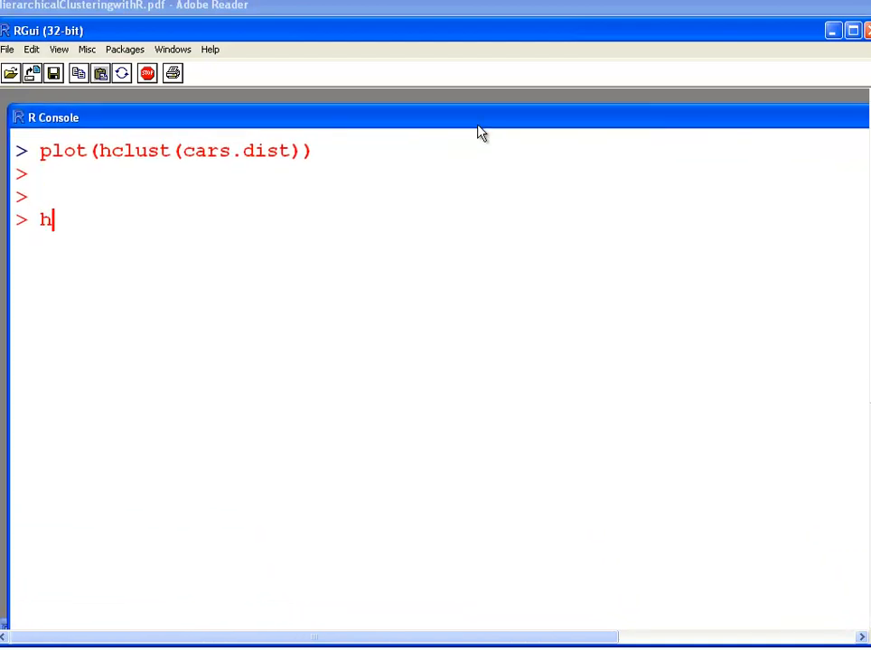
{"action": "type", "text": "dim(cars"}
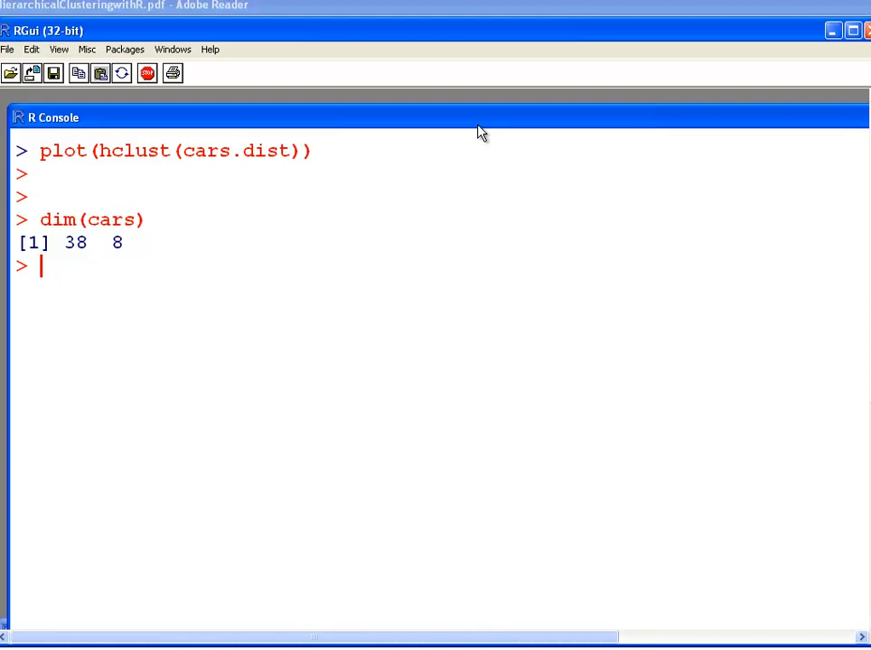
{"action": "mouse_move", "coordinate": [495, 111]}
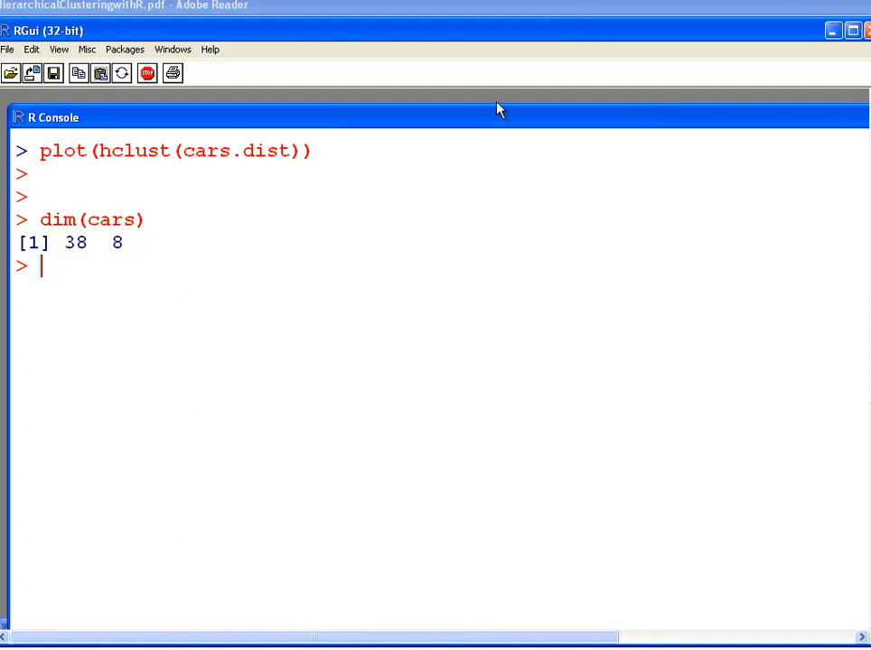
{"action": "mouse_move", "coordinate": [557, 115]}
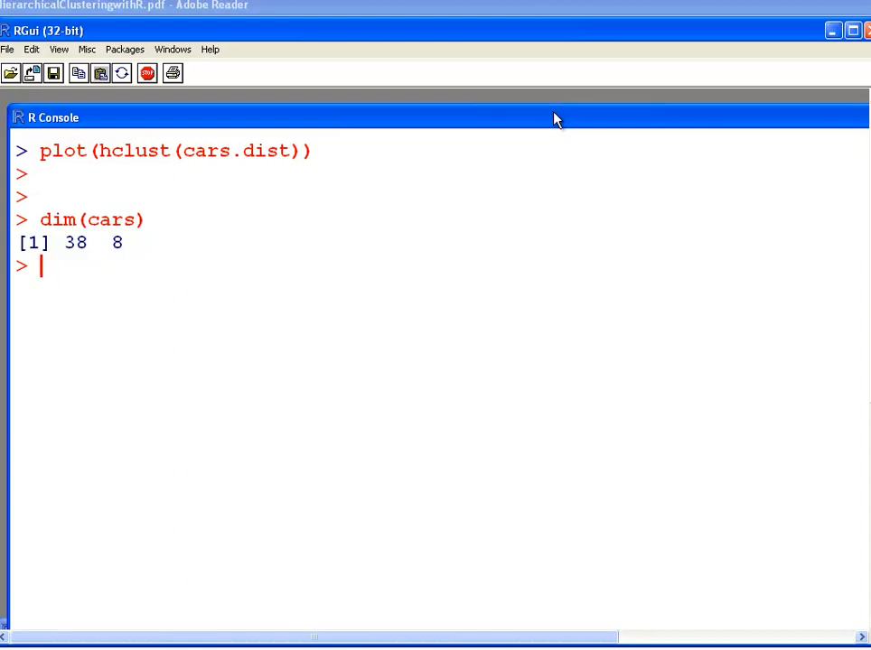
{"action": "mouse_move", "coordinate": [562, 123]}
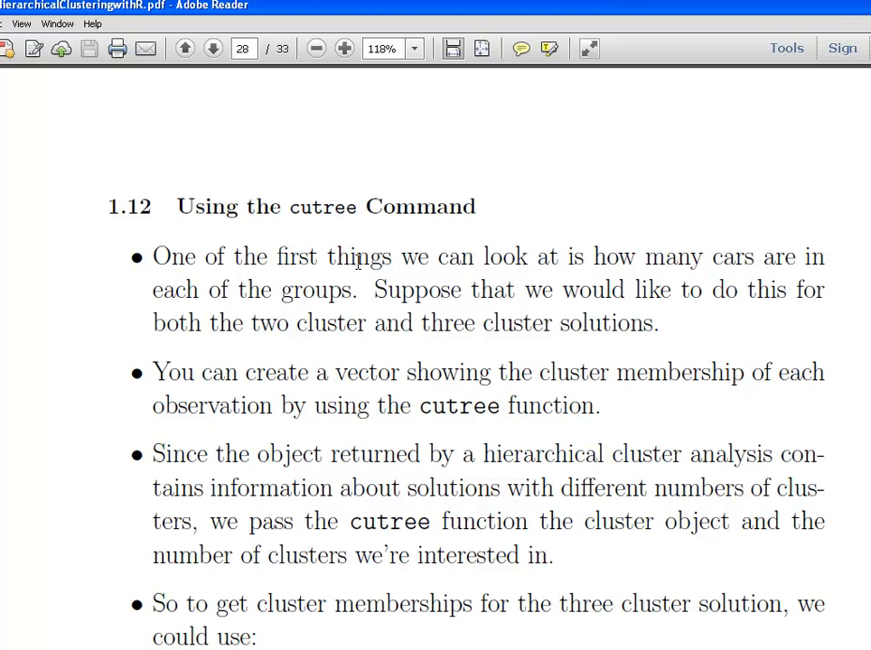
Highlight the tutorial sentence on the cluster membership vector, then move to the cutree example page
{"action": "left_click", "coordinate": [332, 206]}
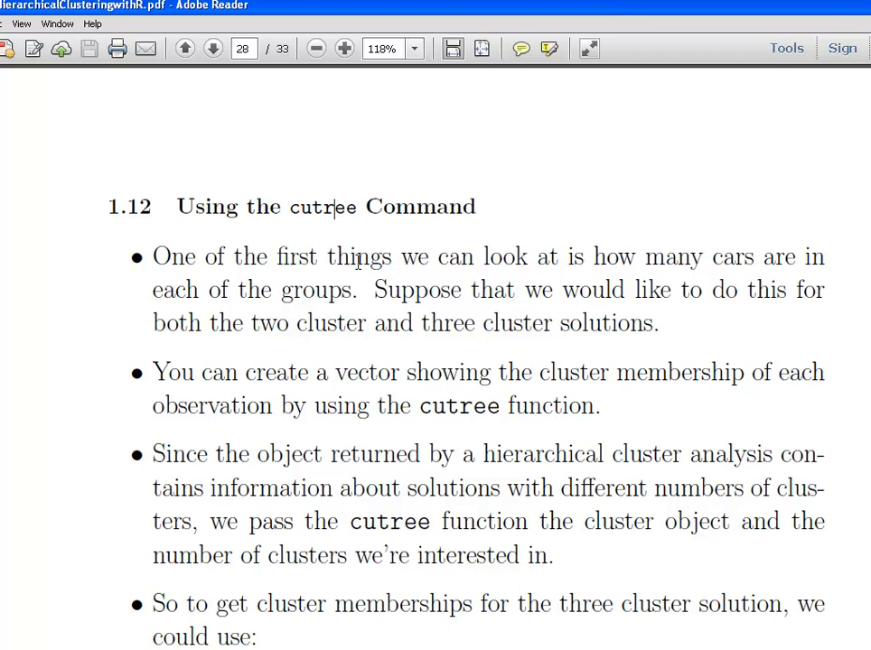
{"action": "mouse_move", "coordinate": [419, 390]}
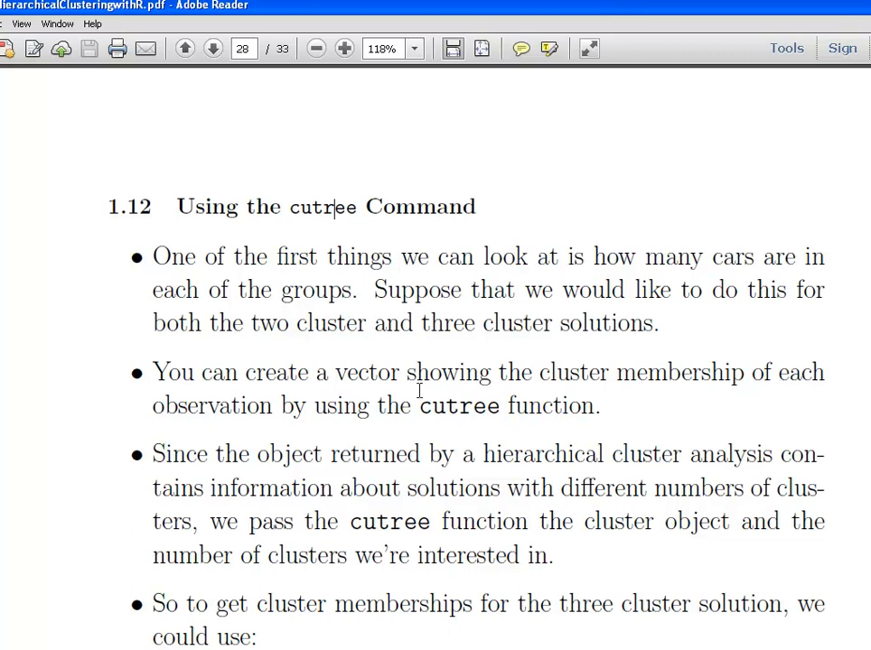
{"action": "left_click_drag", "start_coordinate": [404, 372], "coordinate": [502, 405]}
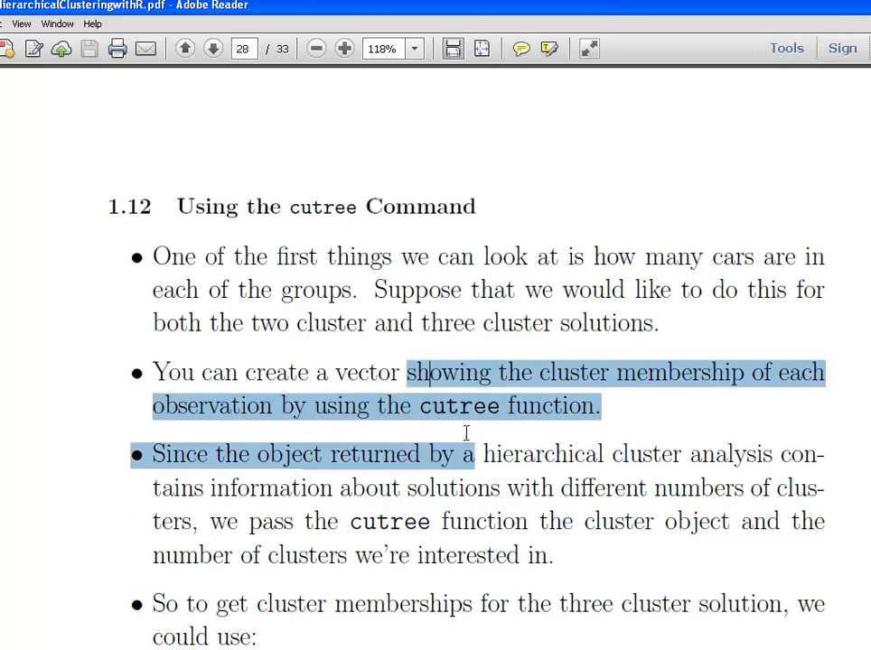
{"action": "left_click", "coordinate": [465, 454]}
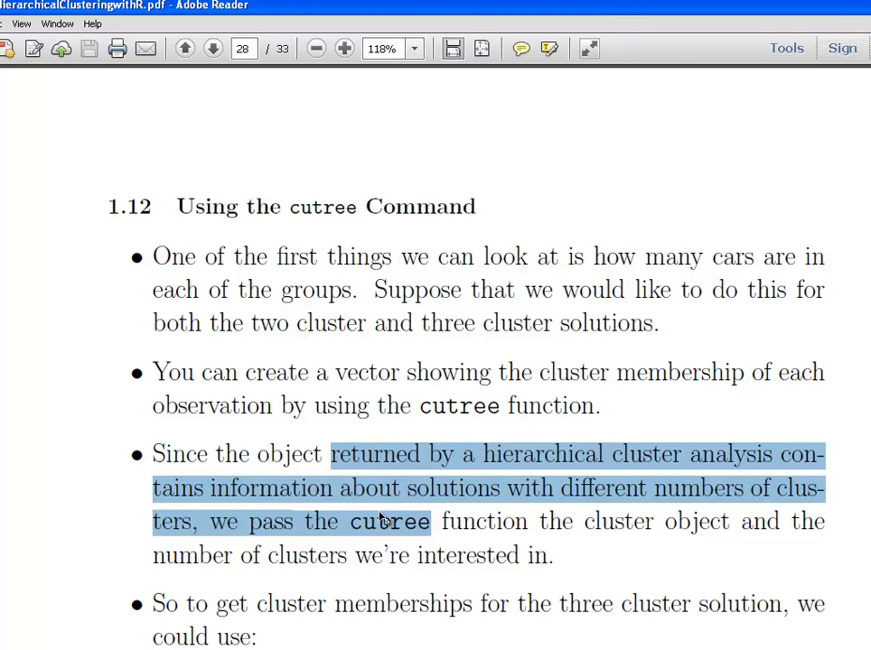
{"action": "mouse_move", "coordinate": [744, 578]}
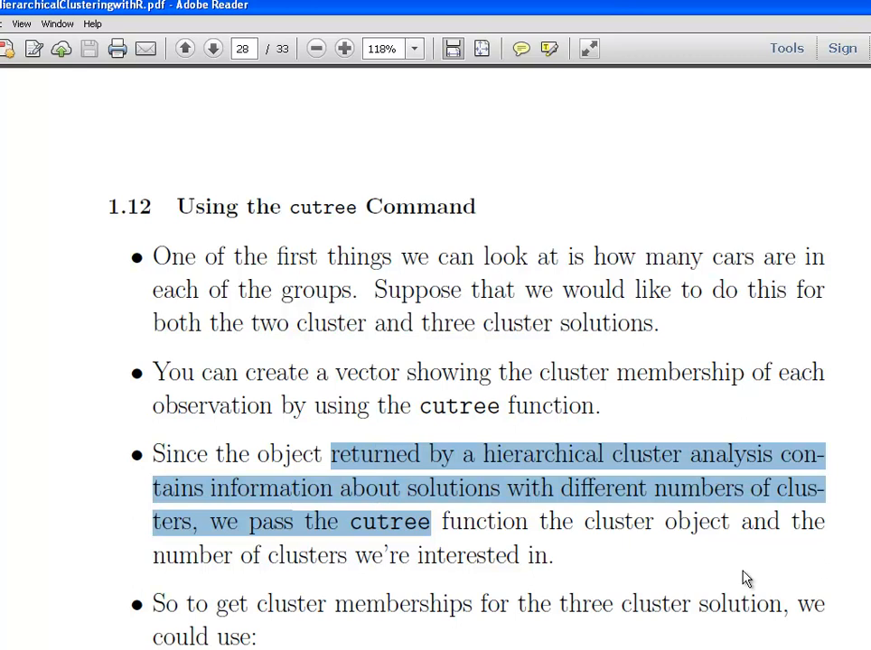
{"action": "left_click", "coordinate": [214, 47]}
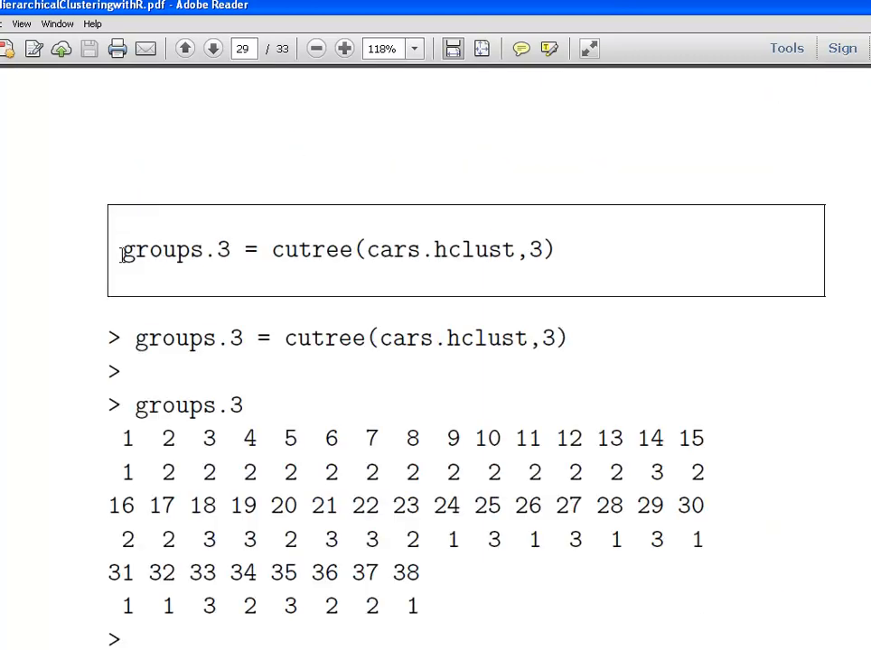
Select the groups.3 = cutree(cars.hclust,3) example line in the tutorial
{"action": "left_click_drag", "start_coordinate": [273, 249], "coordinate": [477, 249]}
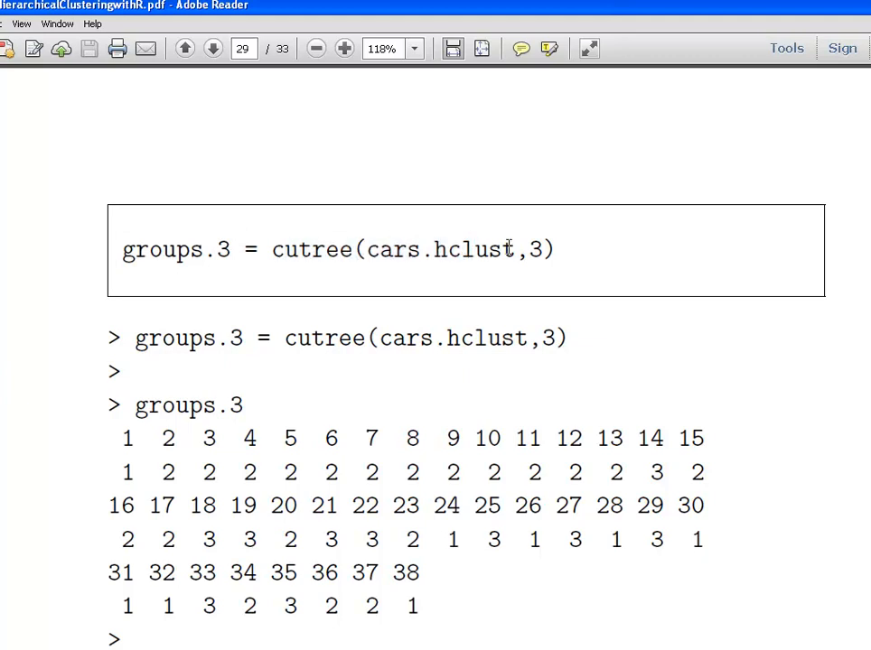
{"action": "double_click", "coordinate": [441, 249]}
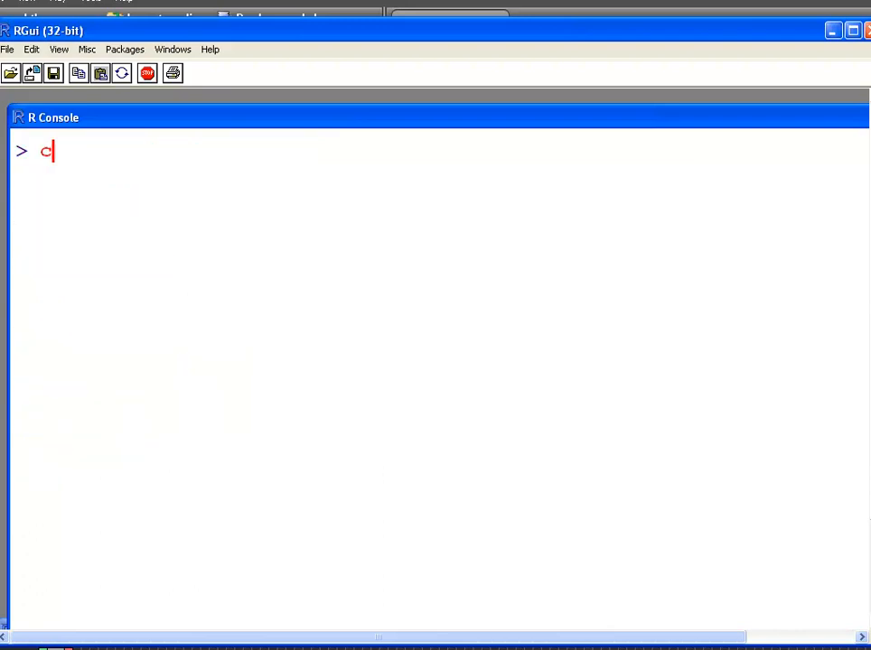
Run cutree on cars.hclust with 3 groups to print every car's cluster membership
{"action": "type", "text": "utree"}
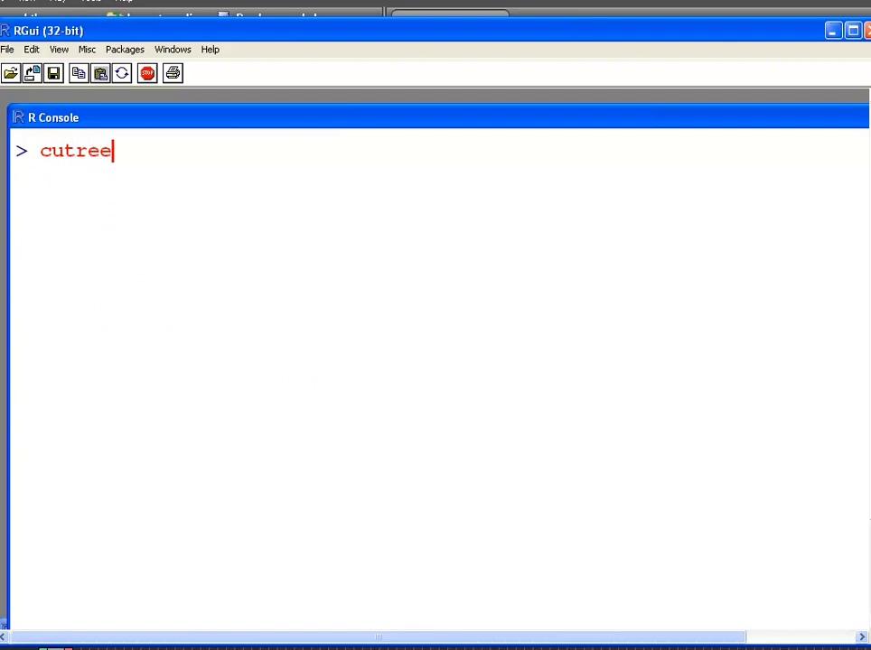
{"action": "type", "text": "(cars.hc"}
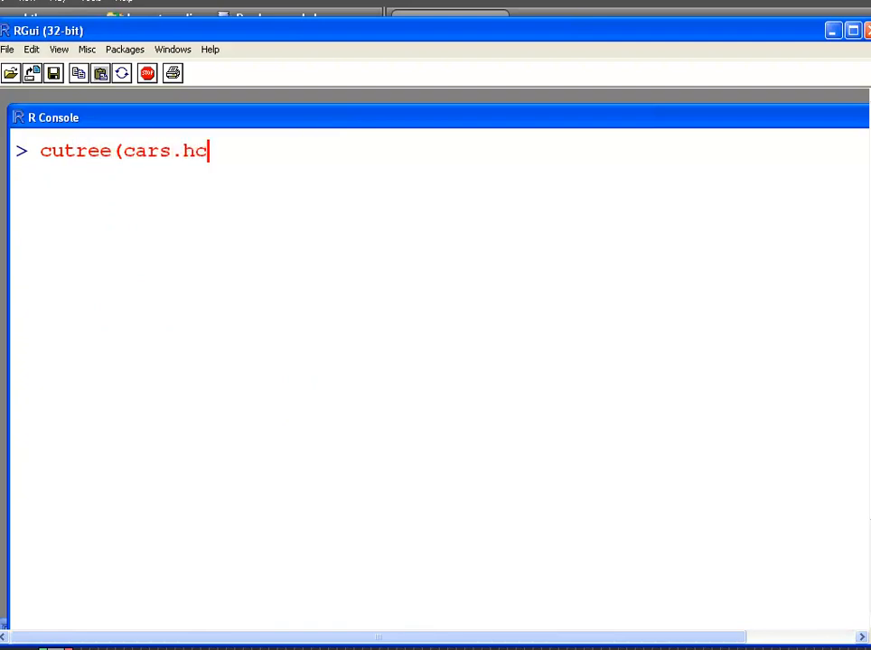
{"action": "type", "text": "lust="}
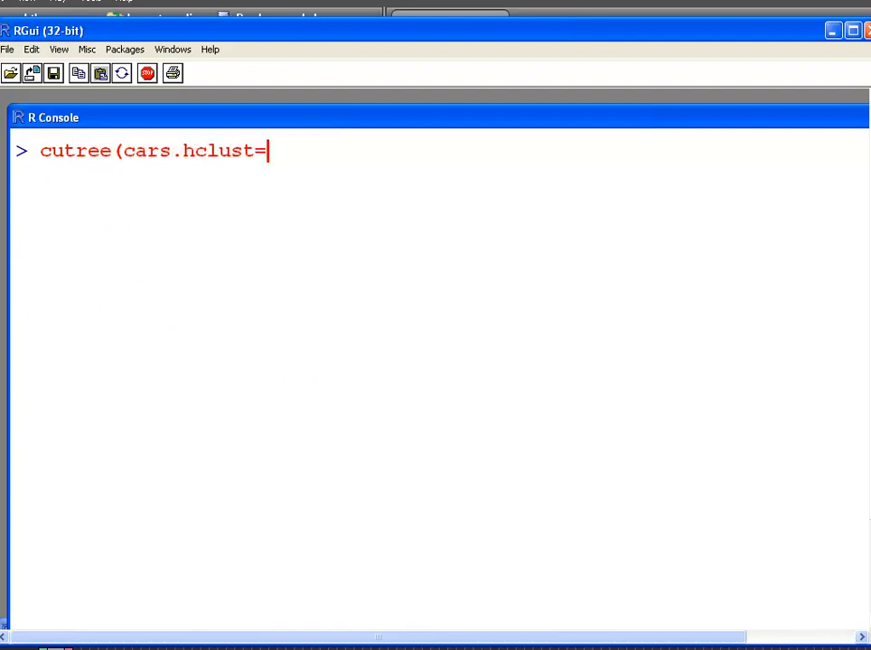
{"action": "type", "text": "group"}
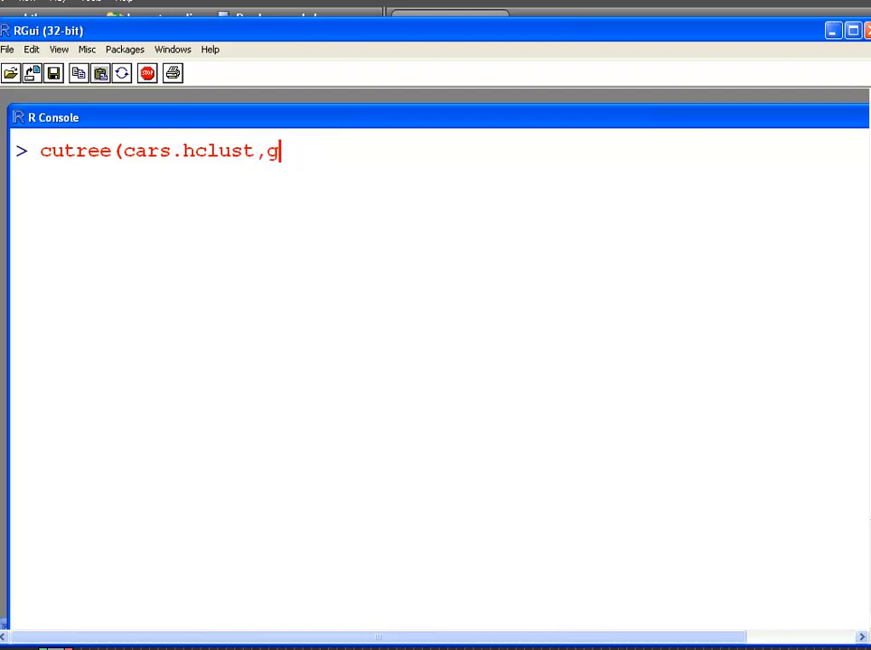
{"action": "type", "text": "roups=3"}
{"action": "type", "text": "cb"}
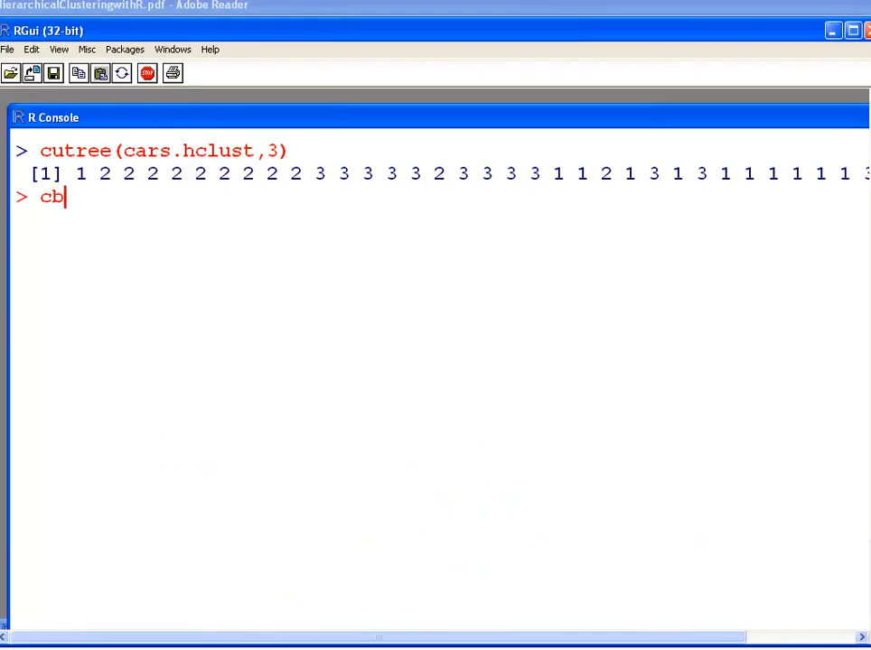
Run cbind(cars$Car, cutree(cars.hclust,3)) to pair car numbers with three-cluster memberships
{"action": "type", "text": "i"}
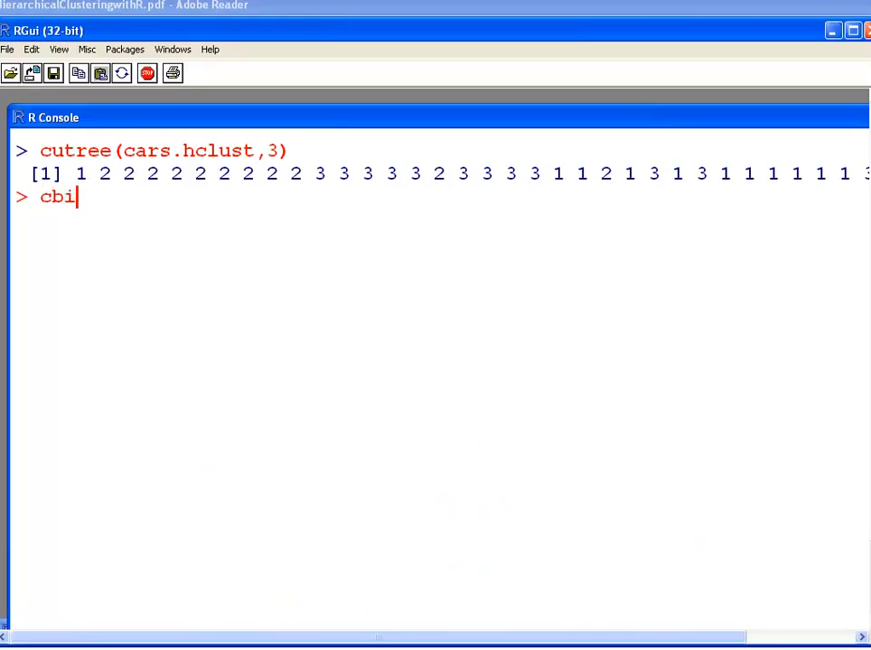
{"action": "type", "text": "nd(cars"}
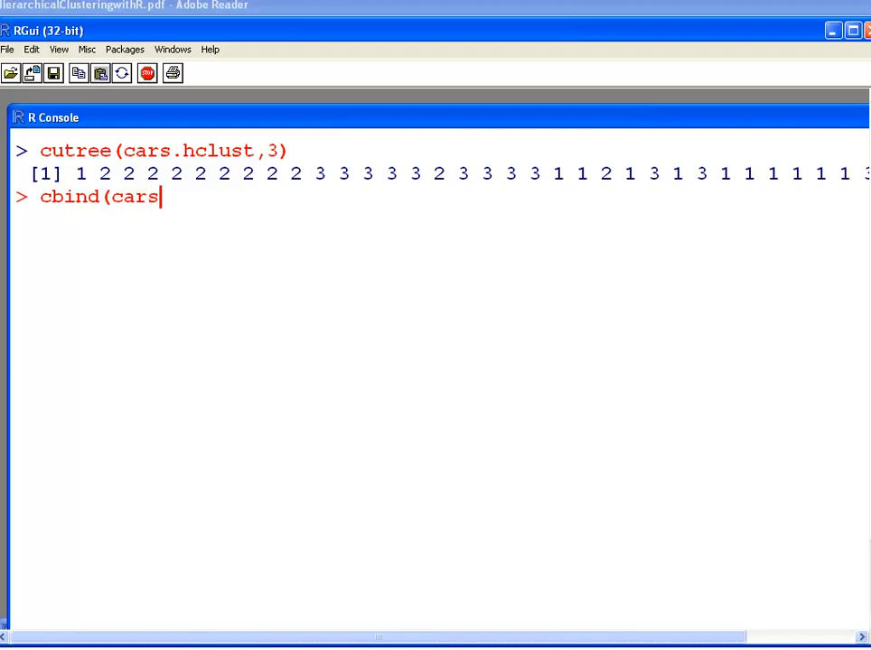
{"action": "type", "text": "$car,"}
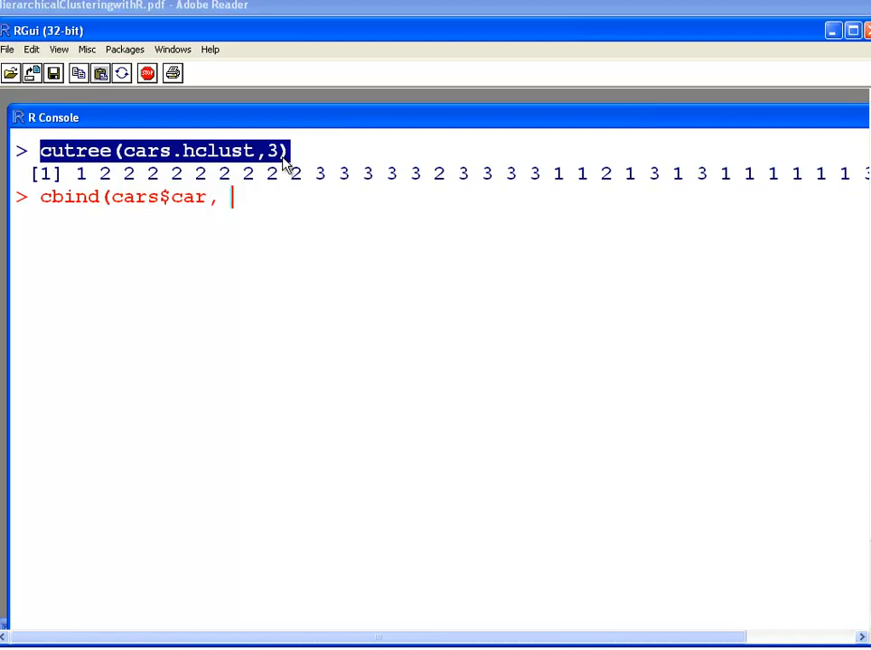
{"action": "type", "text": "cutree(cars.hclust,3)"}
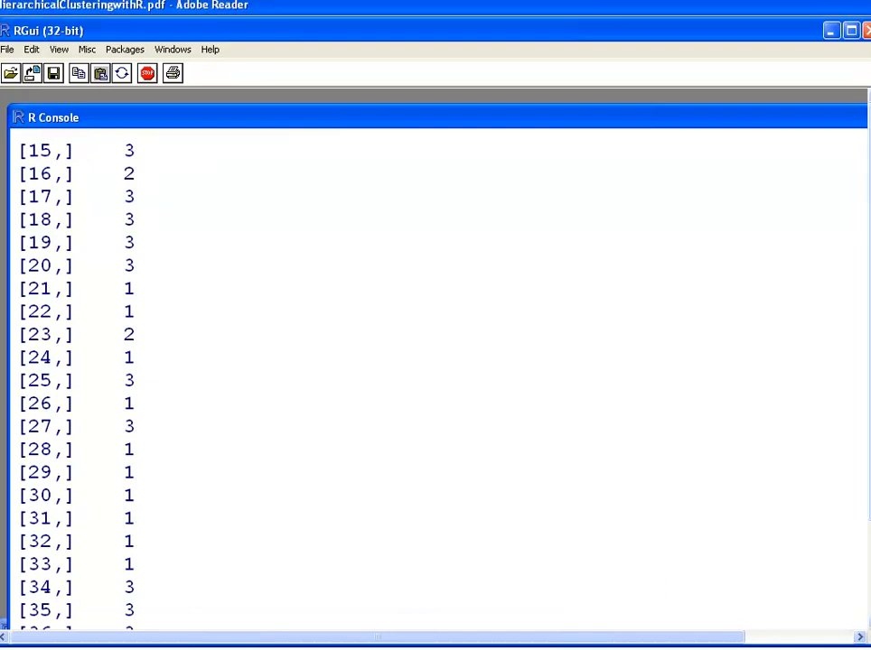
{"action": "mouse_move", "coordinate": [757, 235]}
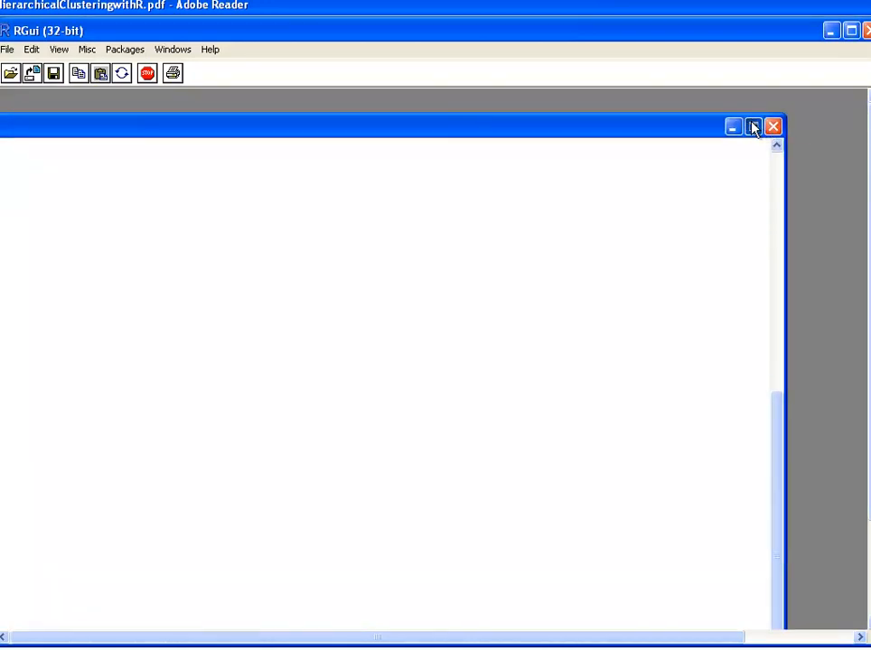
Maximize the console and scroll through the cbind table, then rerun it for four clusters
{"action": "left_click", "coordinate": [752, 126]}
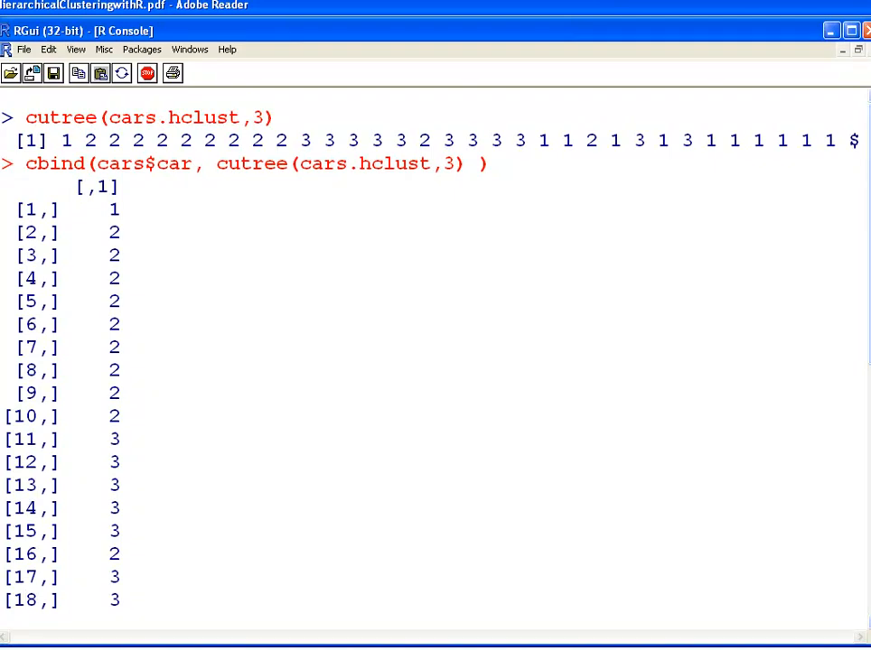
{"action": "scroll", "scroll_direction": "down", "scroll_amount": 3}
{"action": "type", "text": "cbind(cars$Car, cutree(cars.hclust,3) )"}
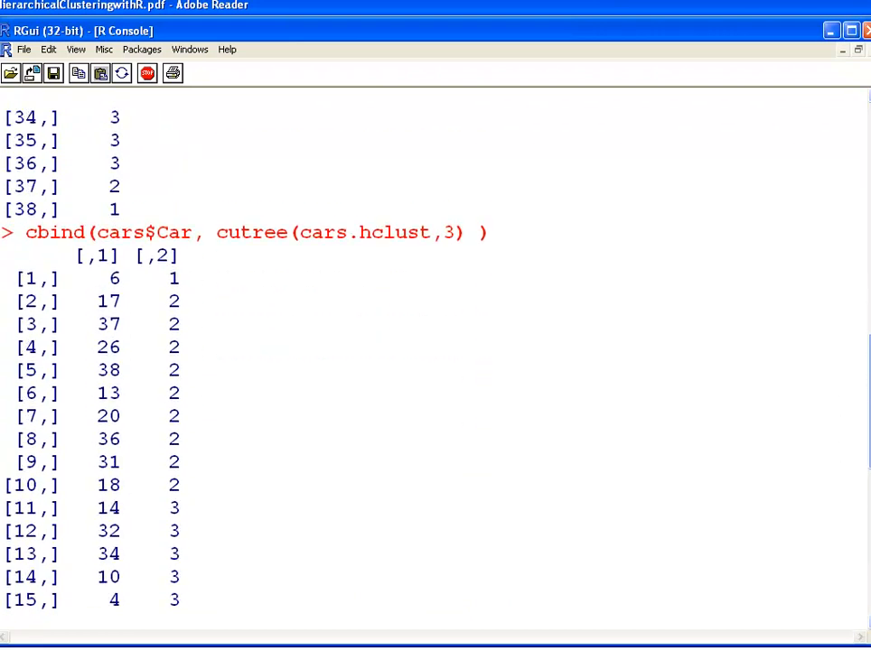
{"action": "scroll", "scroll_direction": "down", "scroll_amount": 3}
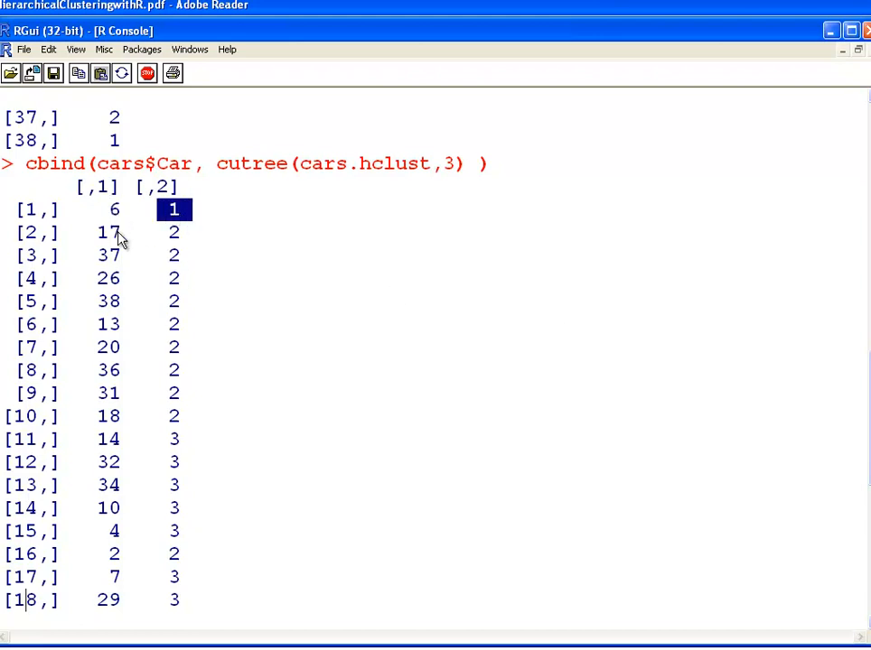
{"action": "left_click", "coordinate": [174, 231]}
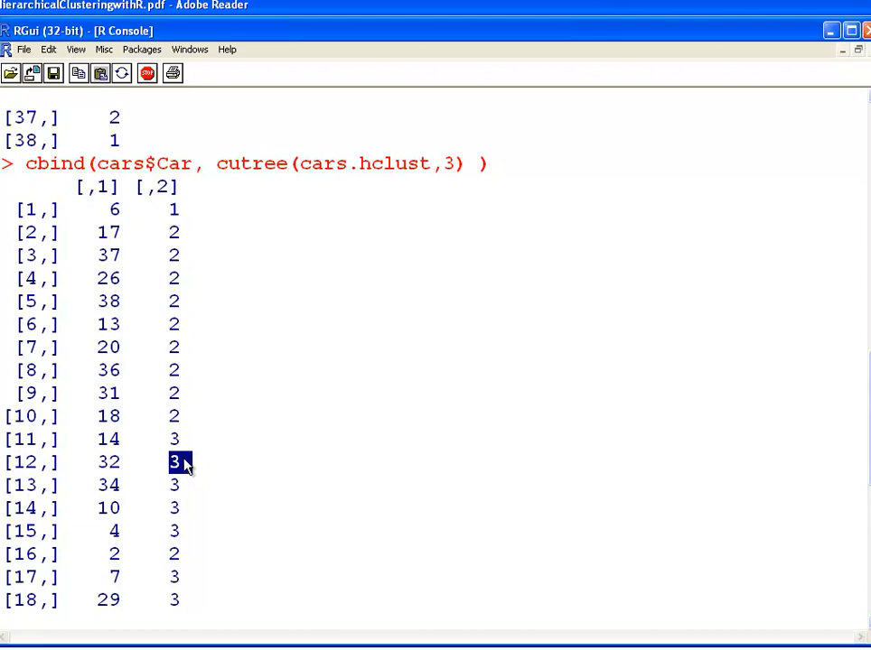
{"action": "scroll", "scroll_direction": "down", "scroll_amount": 3}
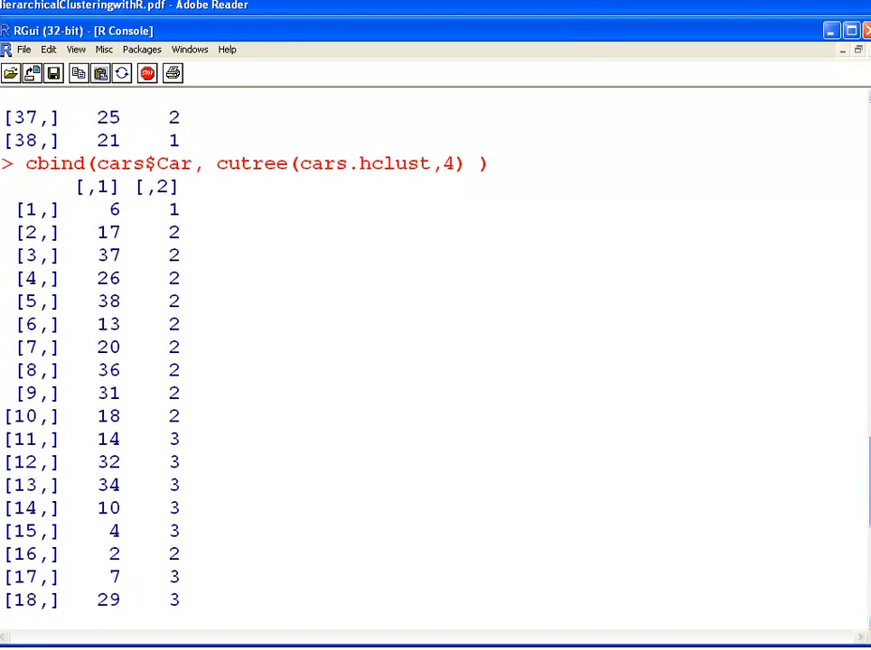
Scroll the four-cluster cbind table and mark rows 11 to 14 assigned to cluster 3
{"action": "scroll", "scroll_direction": "down", "scroll_amount": 3}
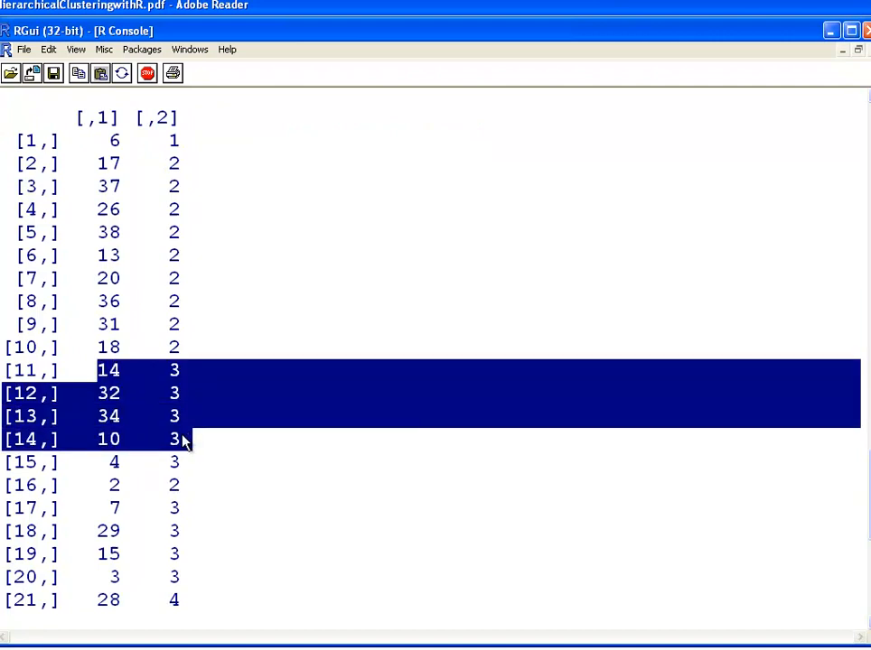
{"action": "left_click_drag", "start_coordinate": [181, 439], "coordinate": [184, 463]}
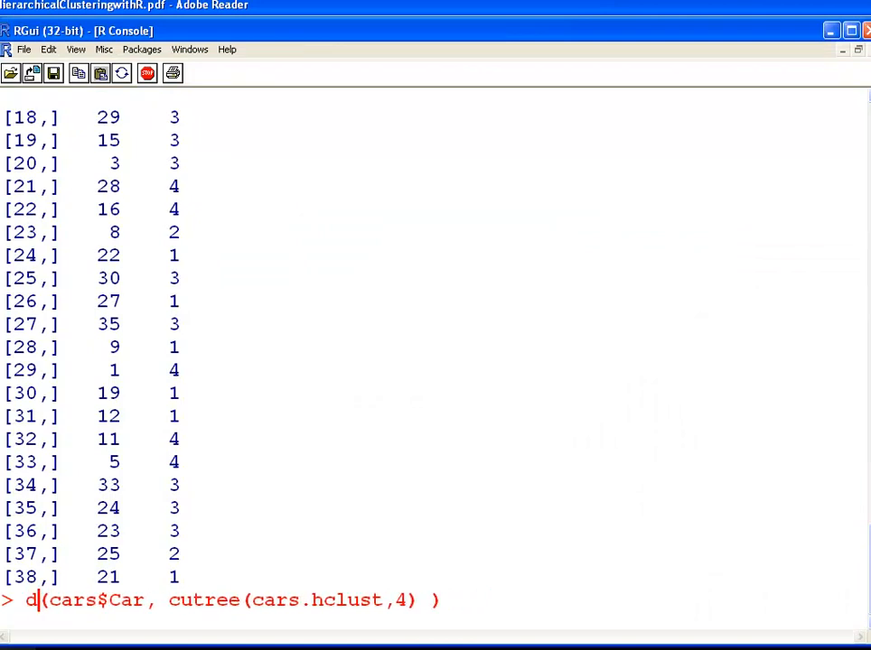
Run data.frame(cars$Car, cutree(cars.hclust,4)) to list car names beside four-cluster memberships
{"action": "type", "text": "ata.frame"}
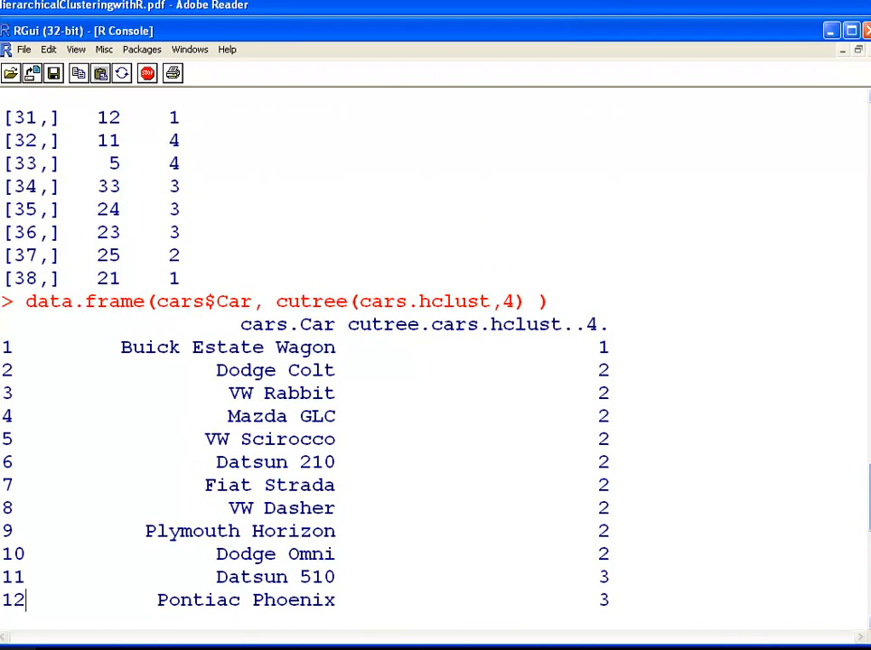
{"action": "scroll", "scroll_direction": "down", "scroll_amount": 3}
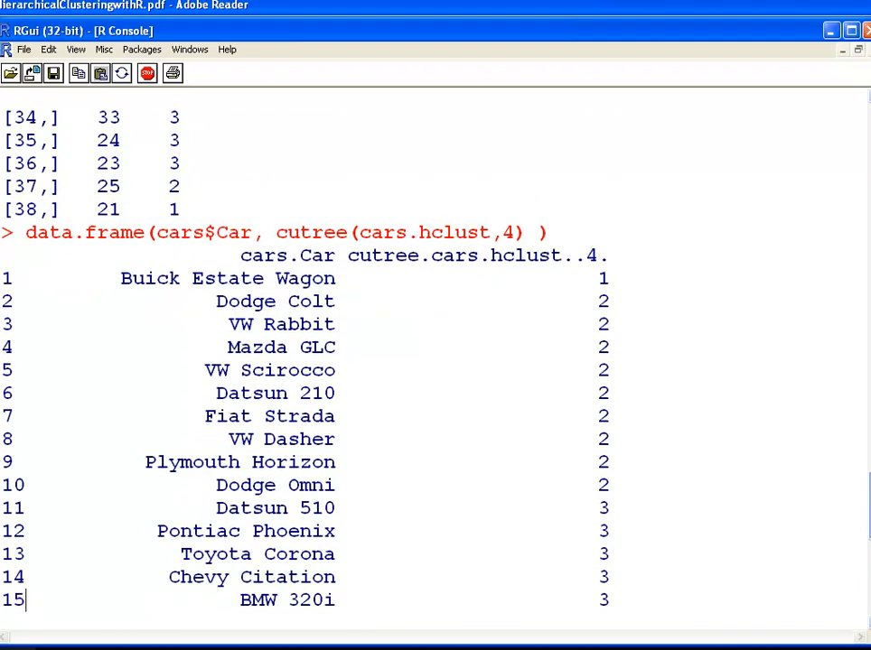
{"action": "scroll", "scroll_direction": "down", "scroll_amount": 3}
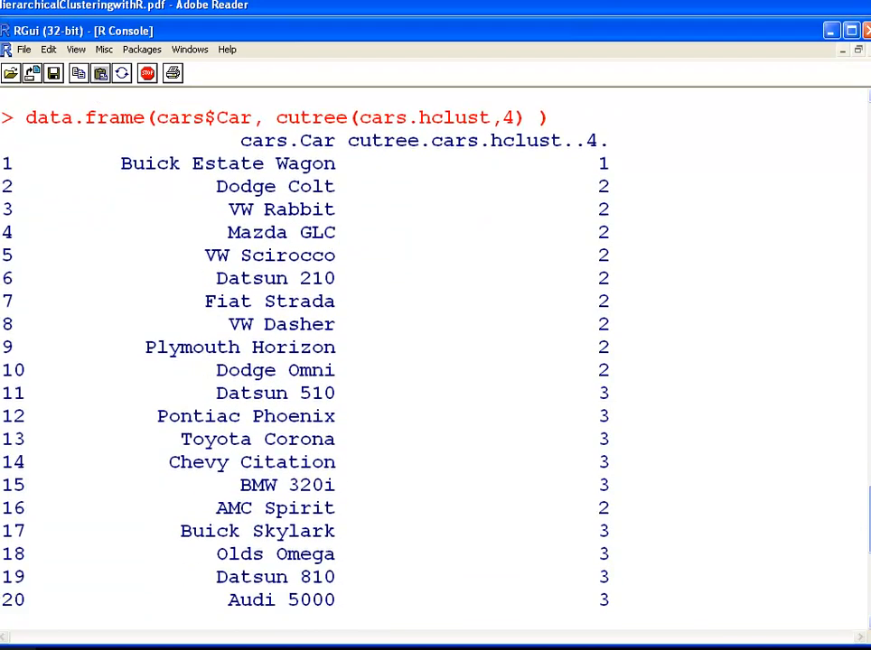
{"action": "double_click", "coordinate": [192, 462]}
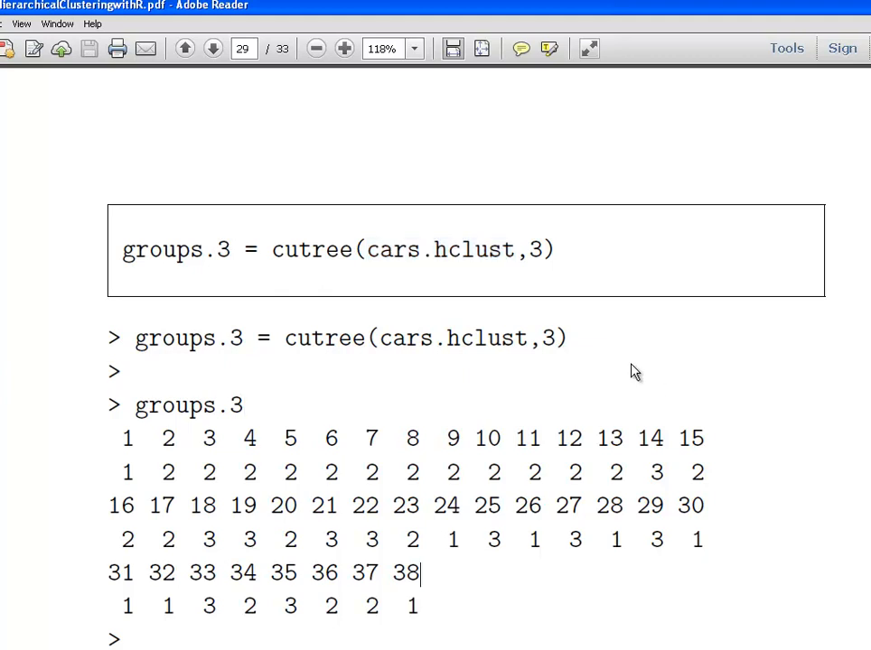
{"action": "scroll", "scroll_direction": "down", "scroll_amount": 3}
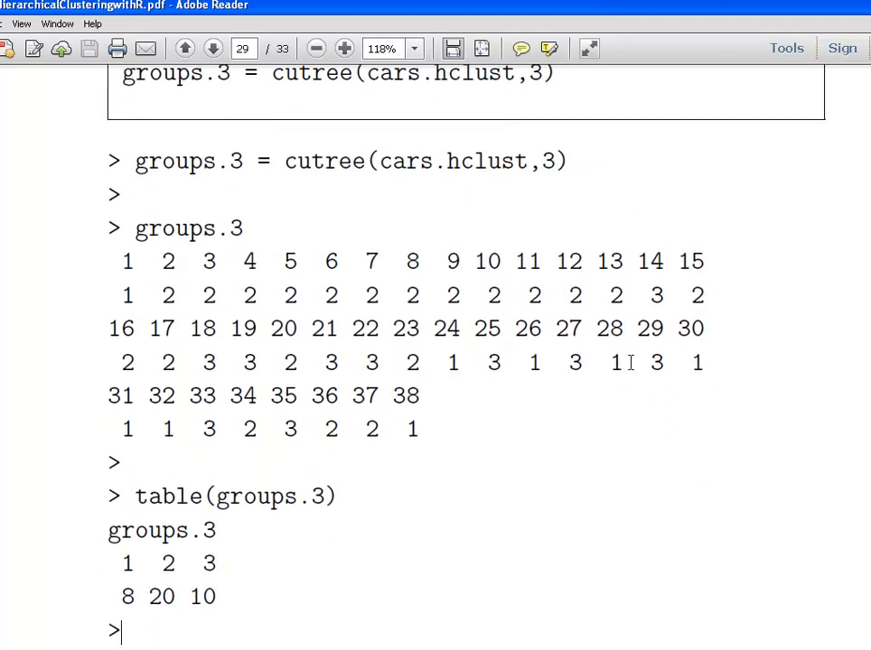
{"action": "scroll", "scroll_direction": "down", "scroll_amount": 3}
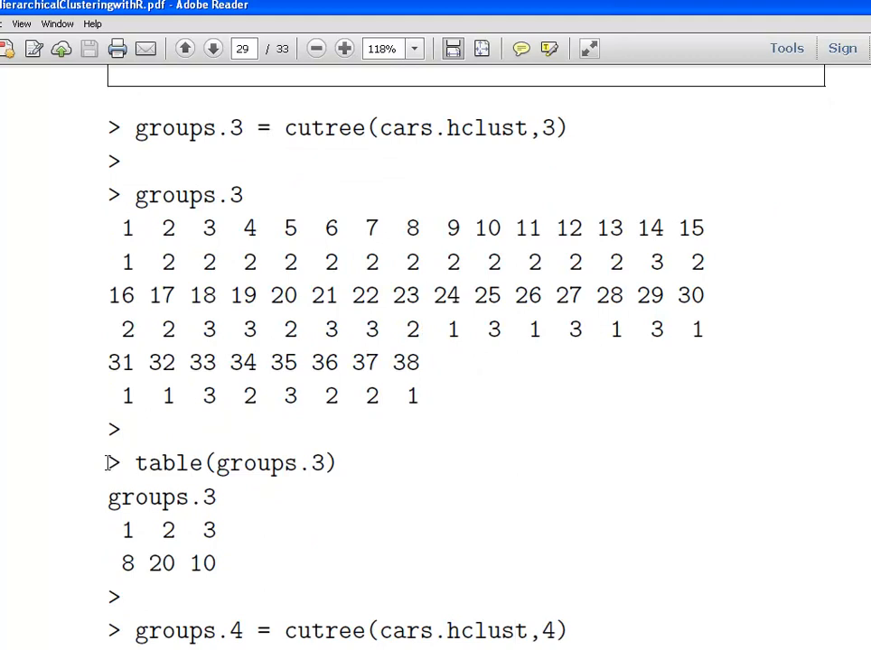
{"action": "double_click", "coordinate": [168, 462]}
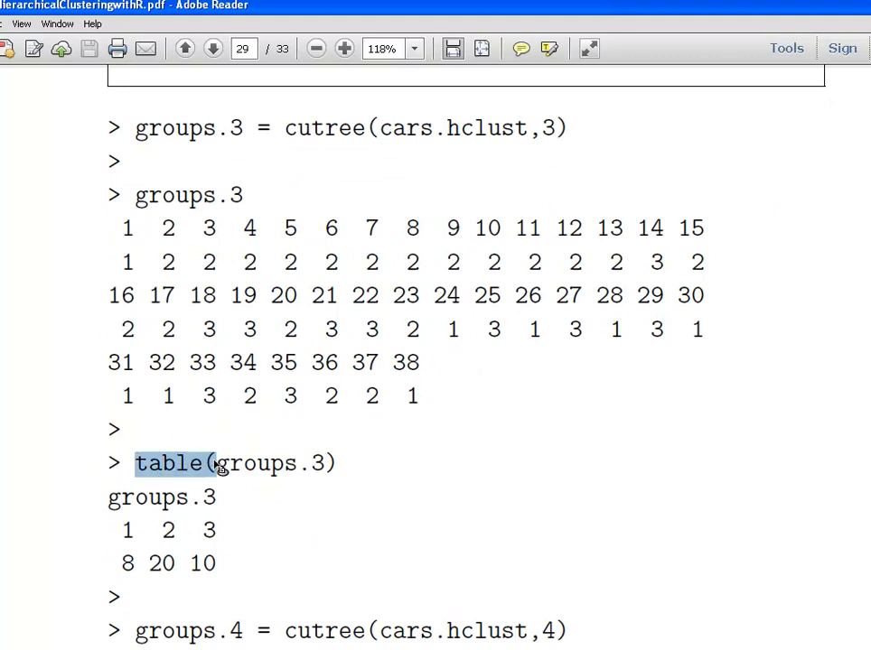
{"action": "mouse_move", "coordinate": [217, 466]}
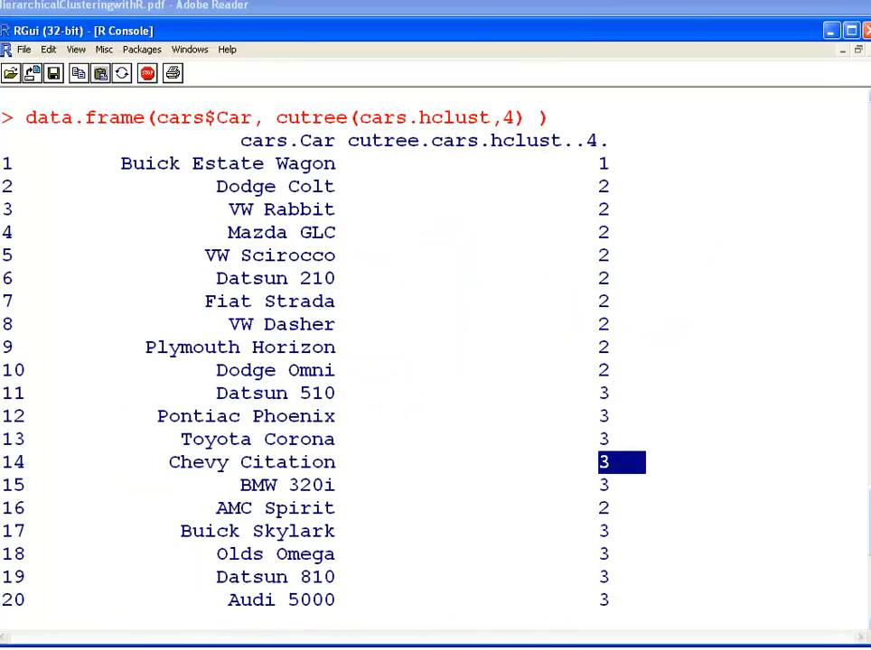
Clear the console and run table(cutree(cars.hclust,3)) to count cars per cluster in the 3-cluster cut
{"action": "key", "text": "ctrl+l"}
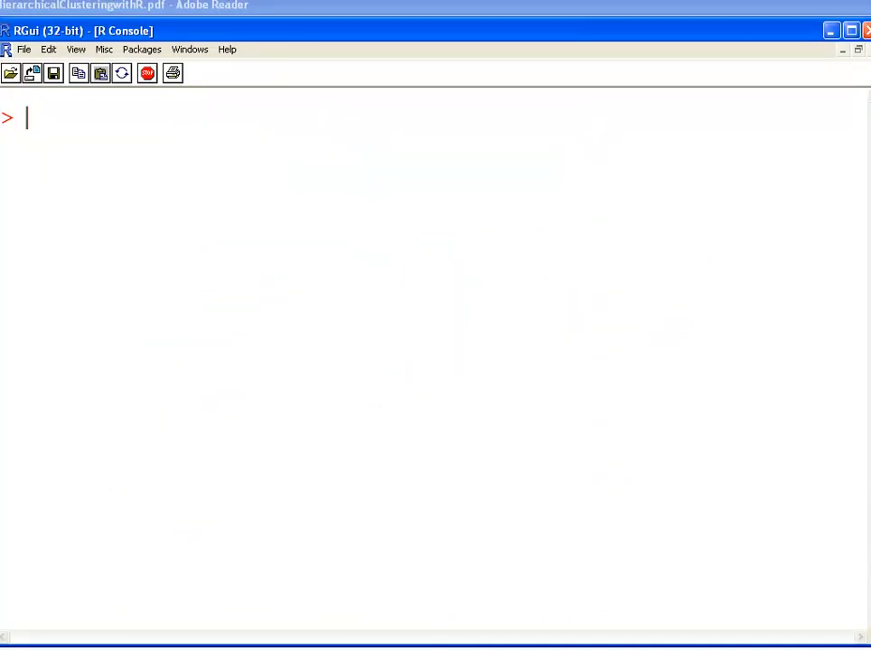
{"action": "type", "text": "table"}
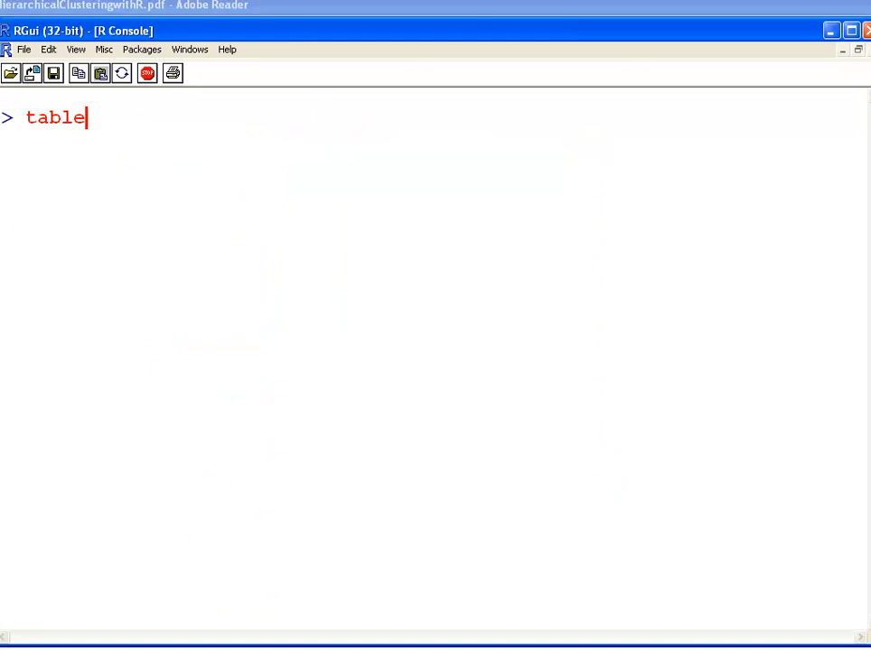
{"action": "type", "text": "(cutt"}
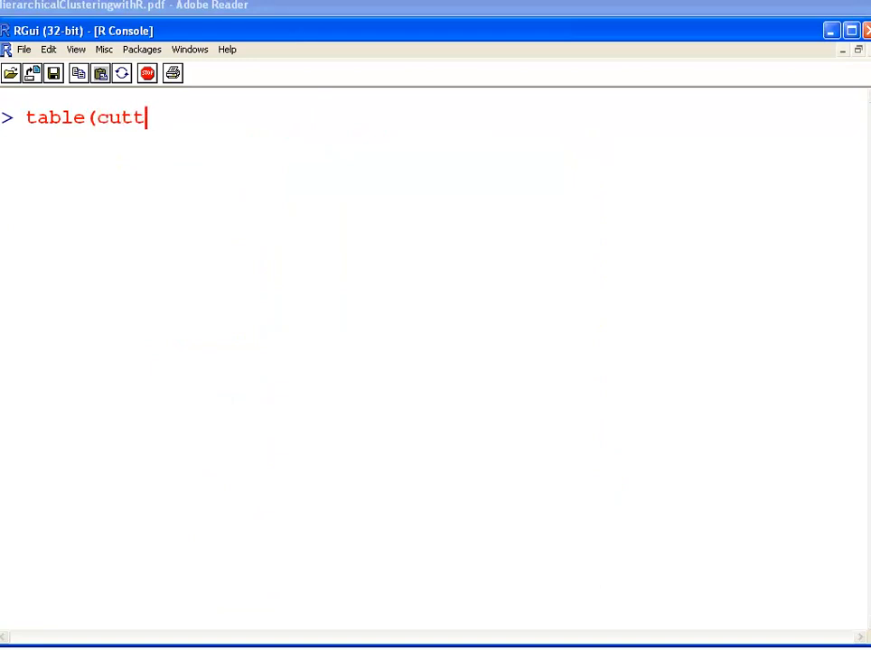
{"action": "type", "text": "ree"}
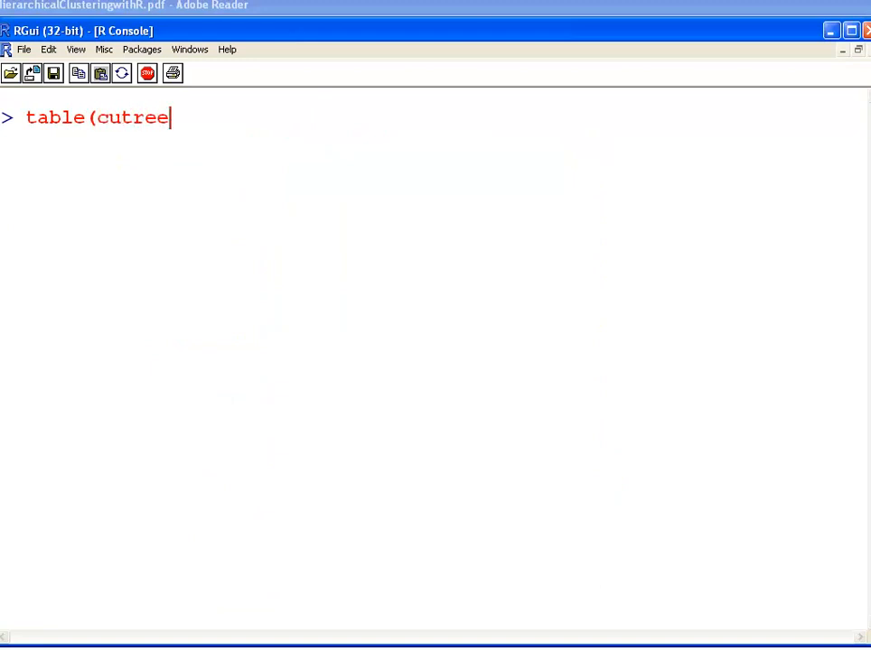
{"action": "type", "text": "(hc"}
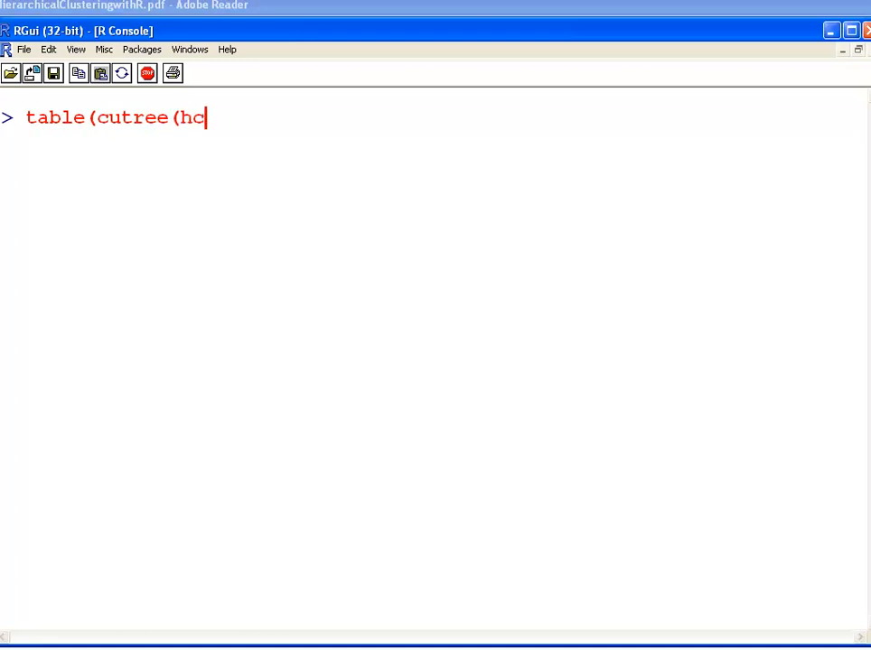
{"action": "type", "text": "cars.h"}
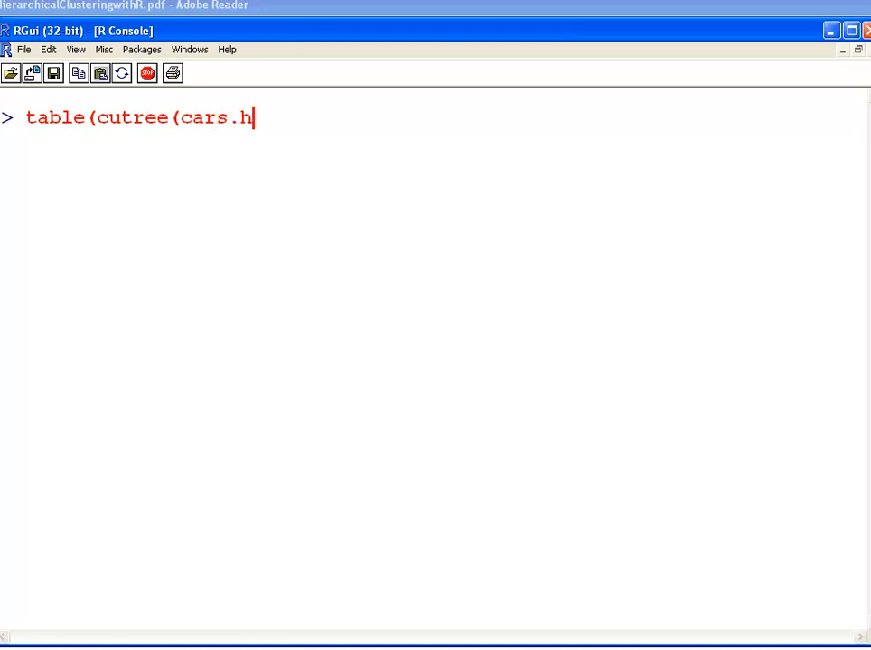
{"action": "type", "text": "clust,"}
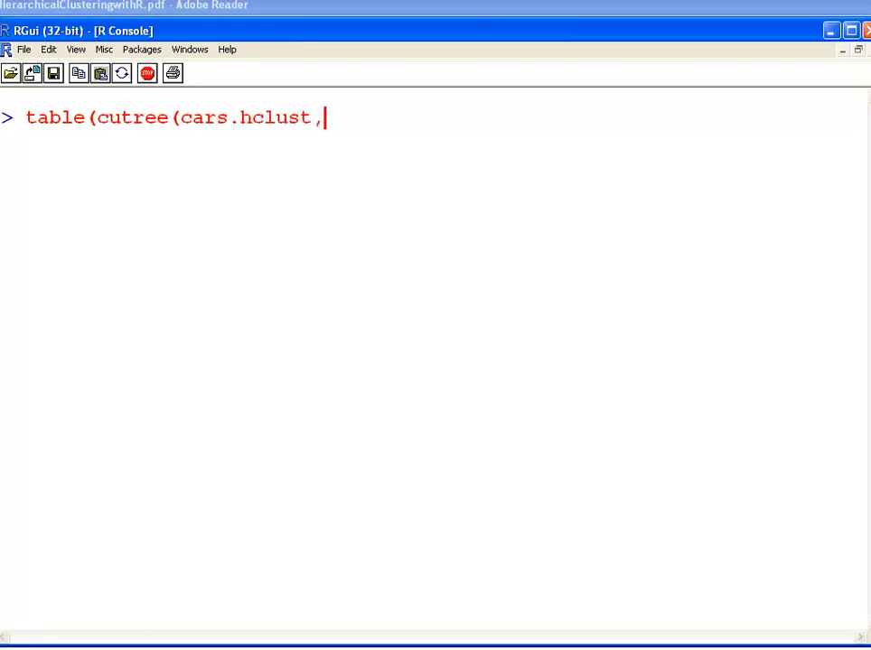
{"action": "type", "text": "3) )"}
{"action": "type", "text": "table( cutree(cars.hclust,4) )"}
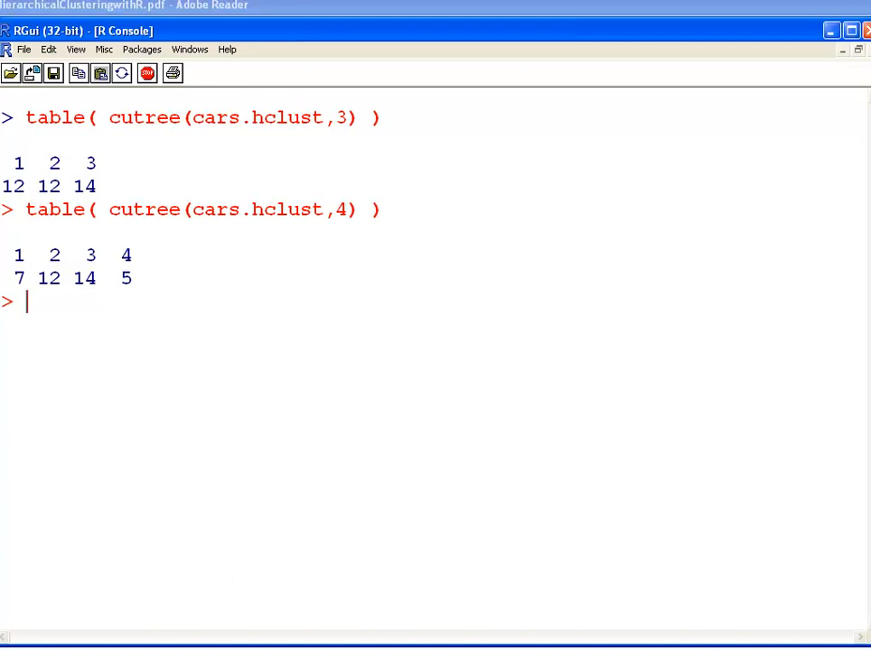
{"action": "mouse_move", "coordinate": [202, 542]}
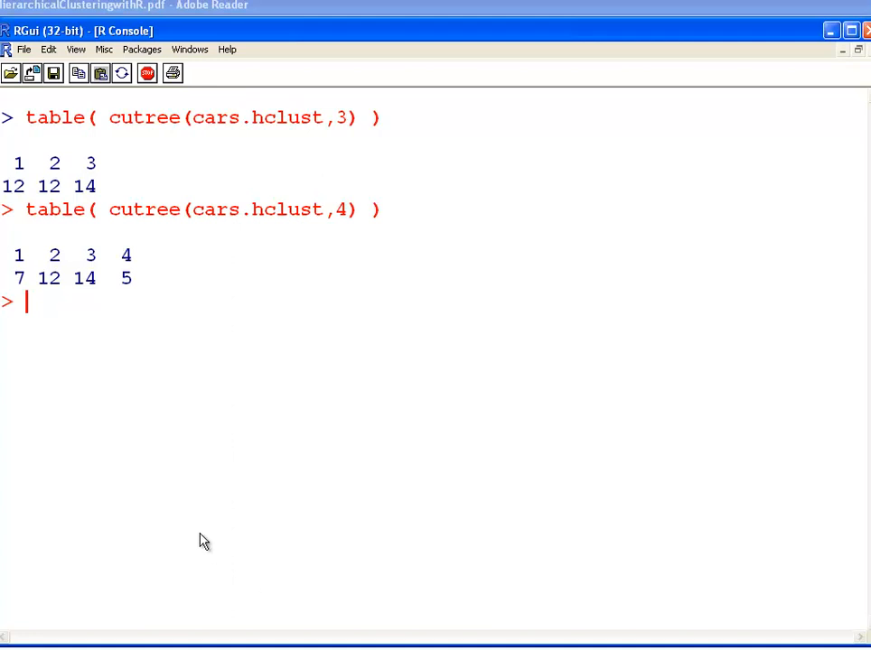
{"action": "double_click", "coordinate": [49, 186]}
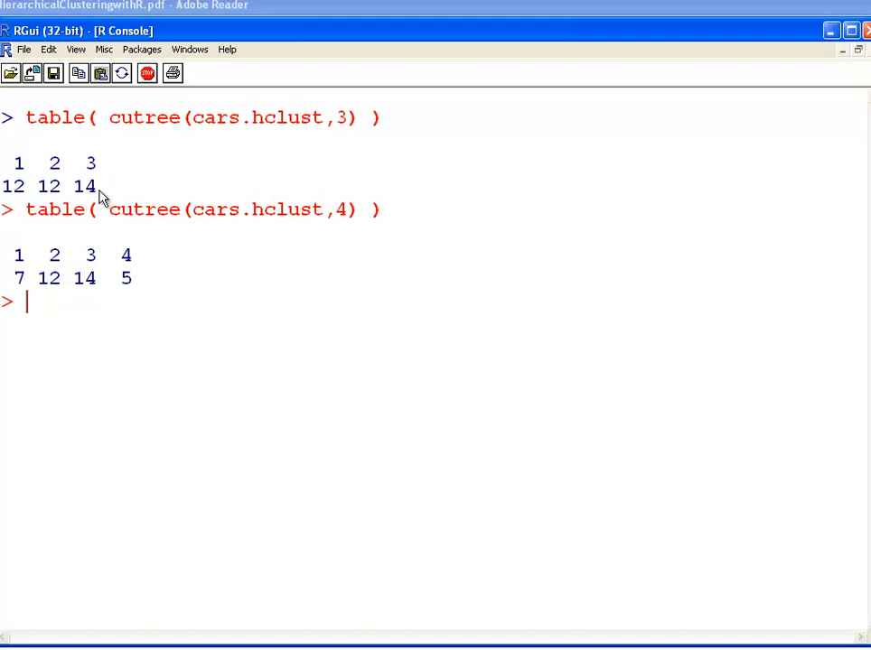
{"action": "double_click", "coordinate": [12, 186]}
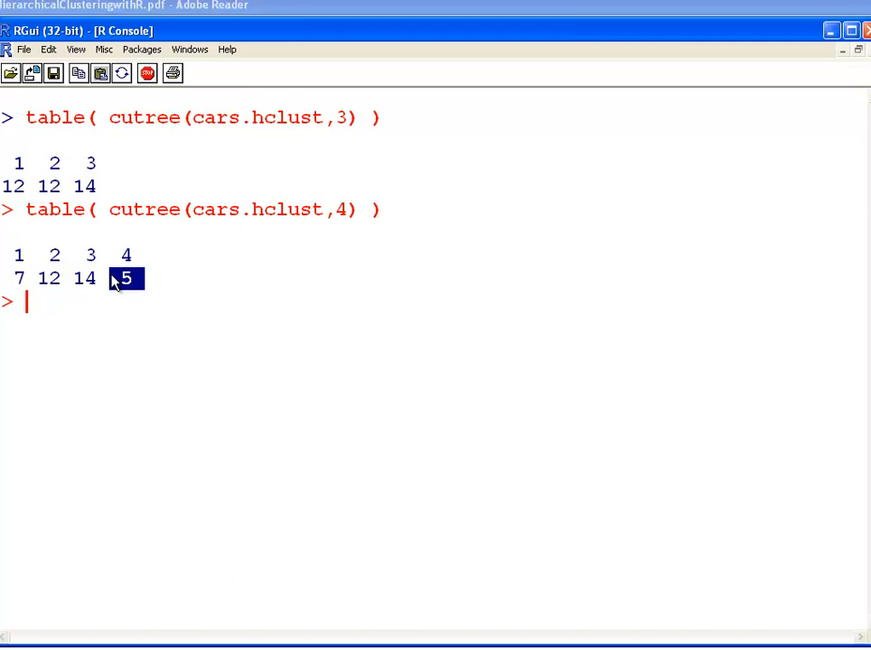
{"action": "mouse_move", "coordinate": [114, 138]}
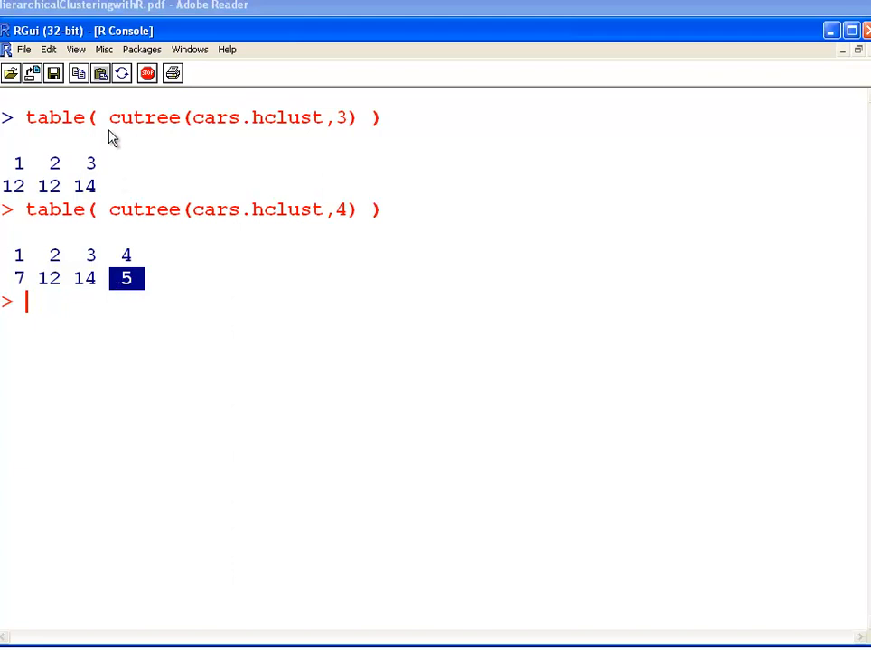
{"action": "left_click_drag", "start_coordinate": [109, 118], "coordinate": [347, 118]}
{"action": "type", "text": "table( cutree(cars.hclust,3) , cutree(cars.hclust,4) )"}
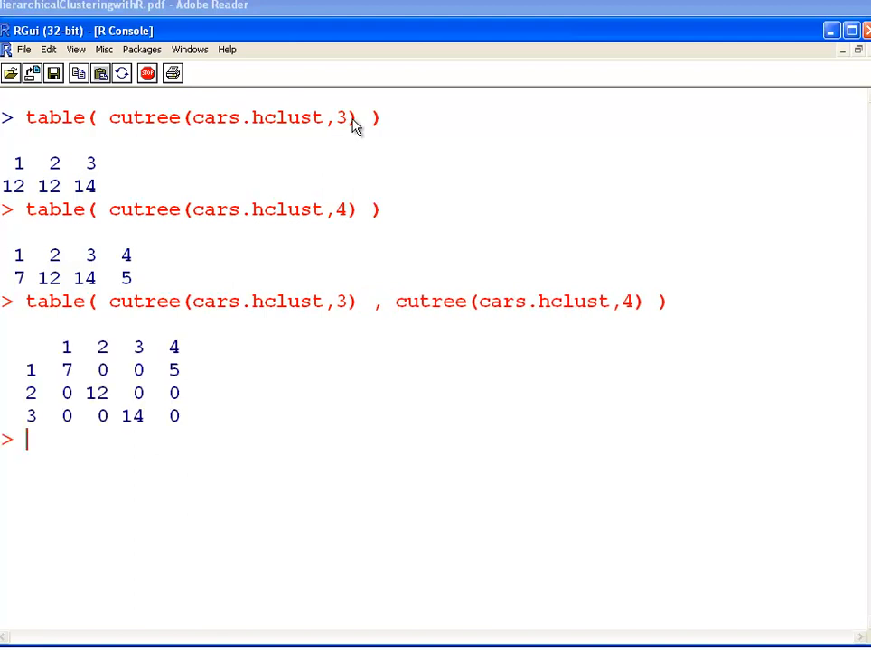
{"action": "mouse_move", "coordinate": [87, 271]}
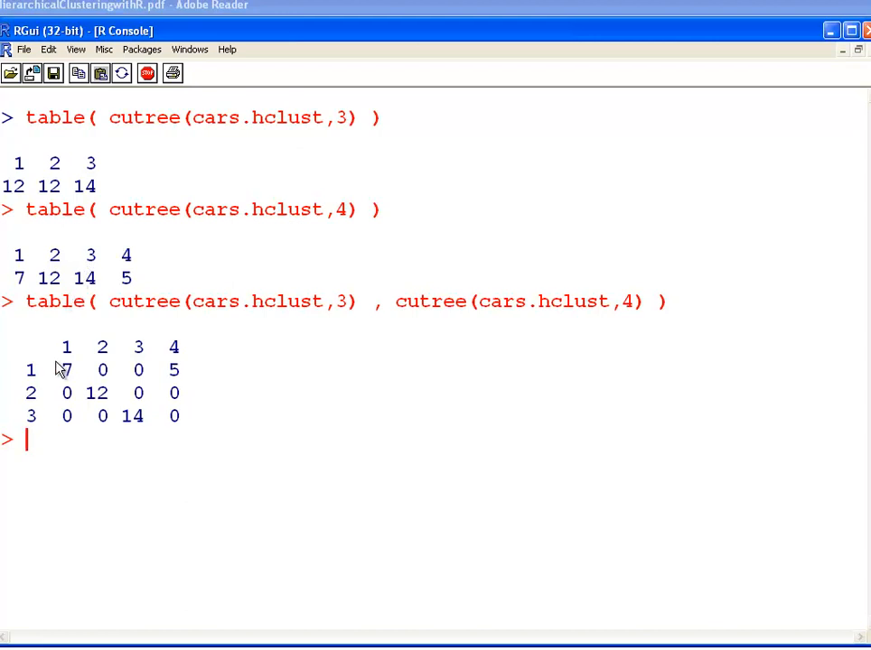
Highlight the count of 7 in the 3-by-4 cluster cross-table
{"action": "left_click_drag", "start_coordinate": [54, 369], "coordinate": [184, 368]}
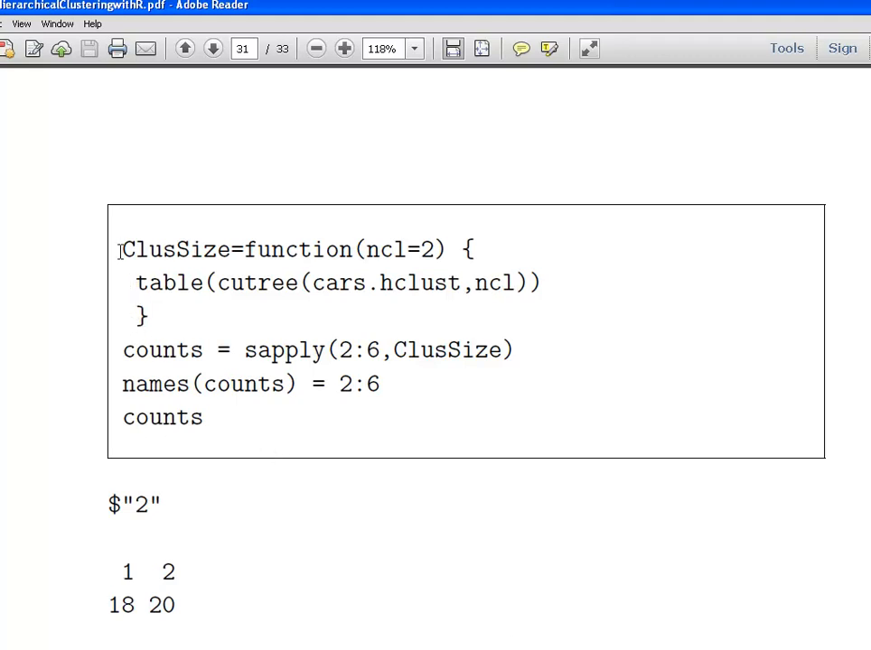
Select the ClusSize function and the sapply(2:6, ClusSize) lines on the tutorial page
{"action": "left_click_drag", "start_coordinate": [123, 250], "coordinate": [203, 417]}
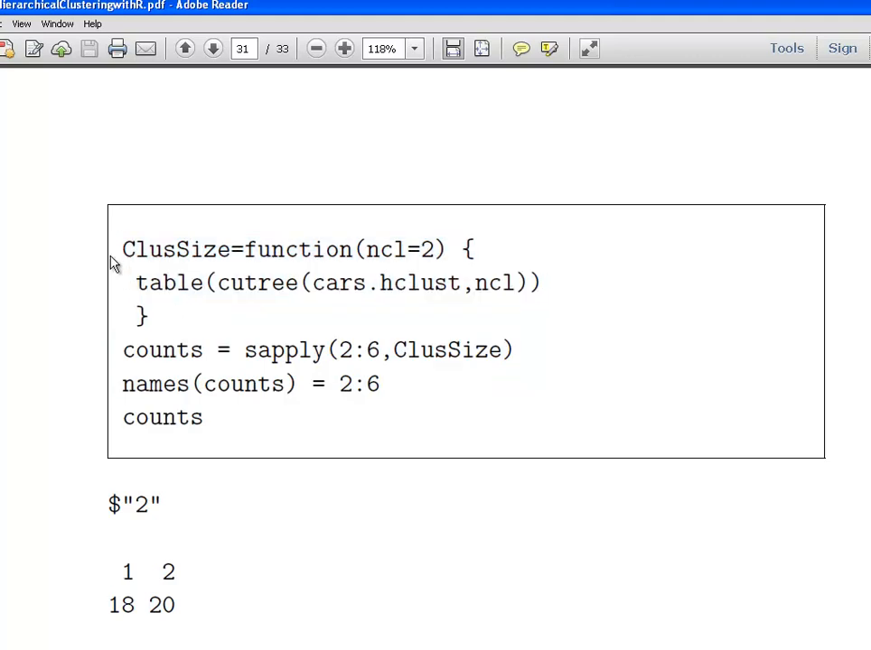
{"action": "left_click_drag", "start_coordinate": [122, 249], "coordinate": [148, 315]}
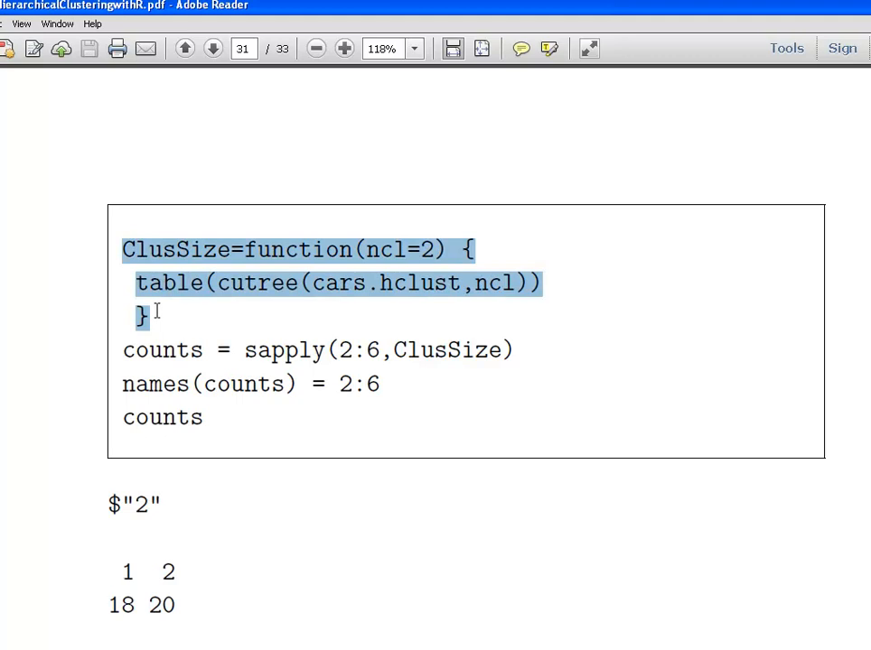
{"action": "mouse_move", "coordinate": [198, 314]}
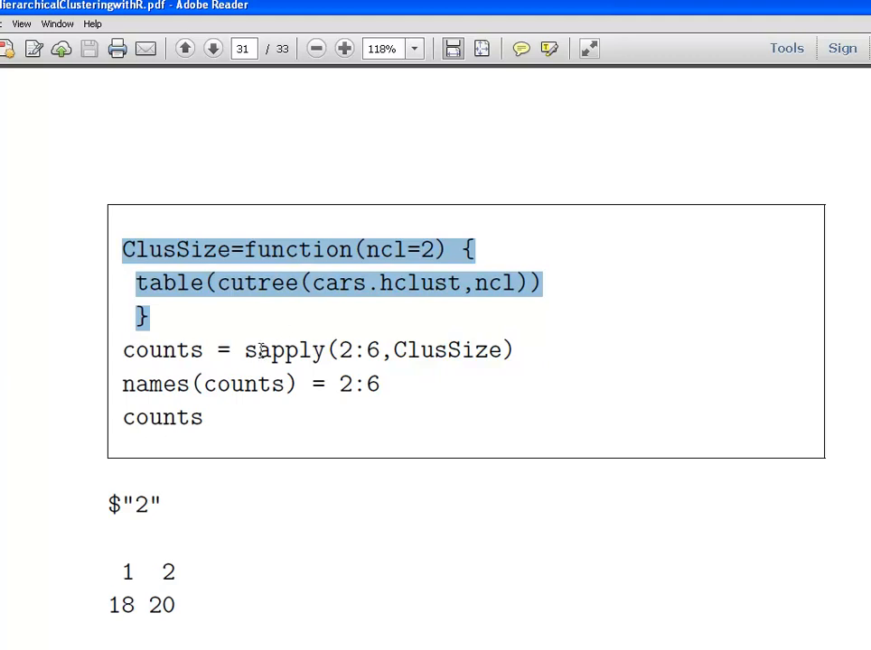
{"action": "double_click", "coordinate": [271, 351]}
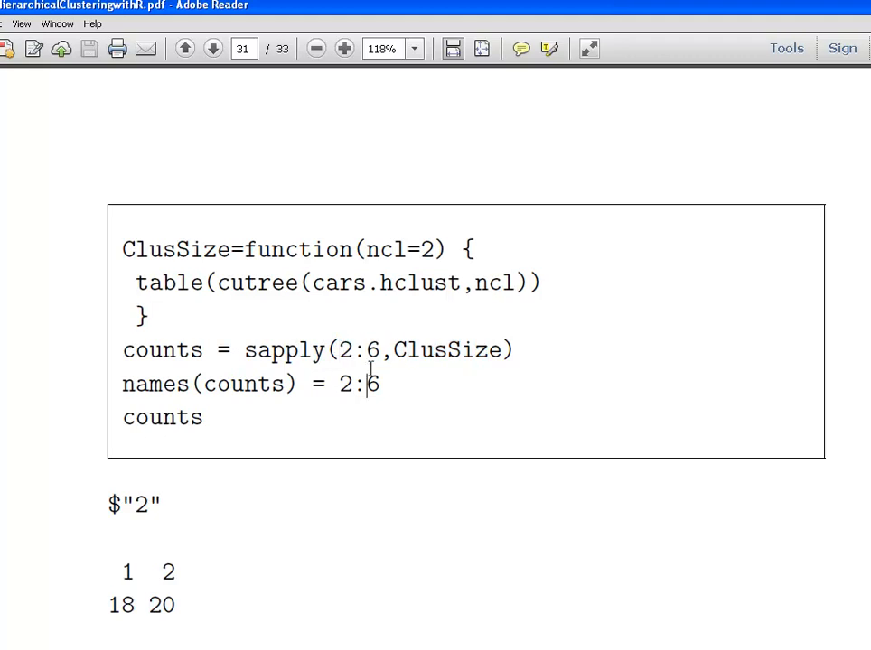
{"action": "mouse_move", "coordinate": [125, 257]}
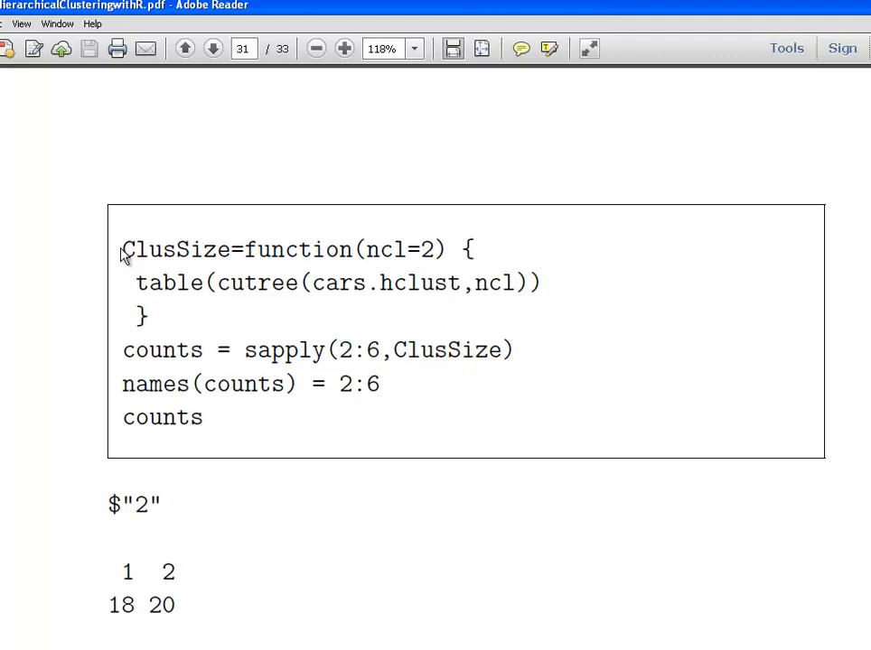
{"action": "left_click_drag", "start_coordinate": [123, 249], "coordinate": [204, 419]}
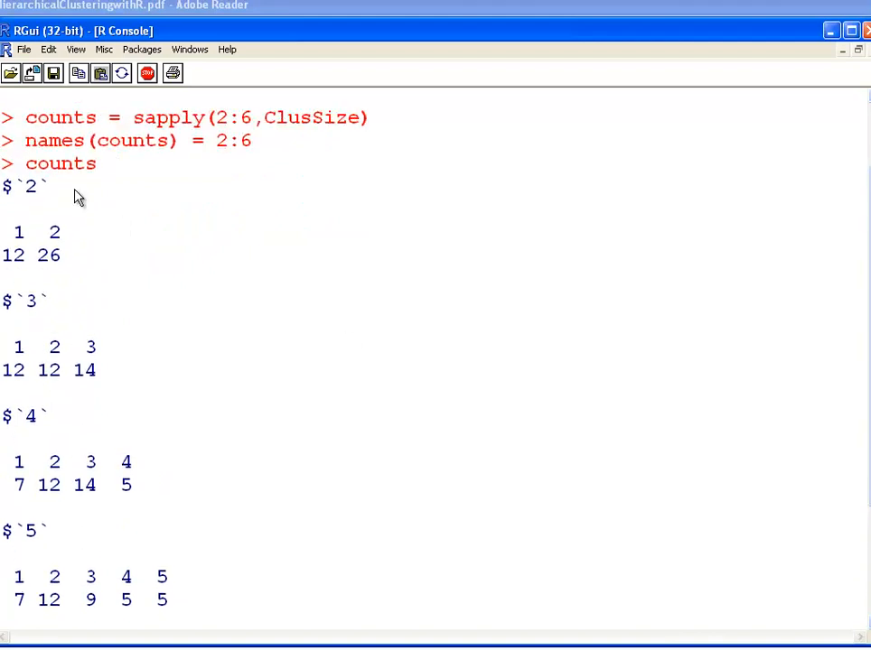
Review the printed counts, highlighting the 2-cluster sizes, the 14-car third cluster and the 4- and 5-cluster tables
{"action": "double_click", "coordinate": [32, 186]}
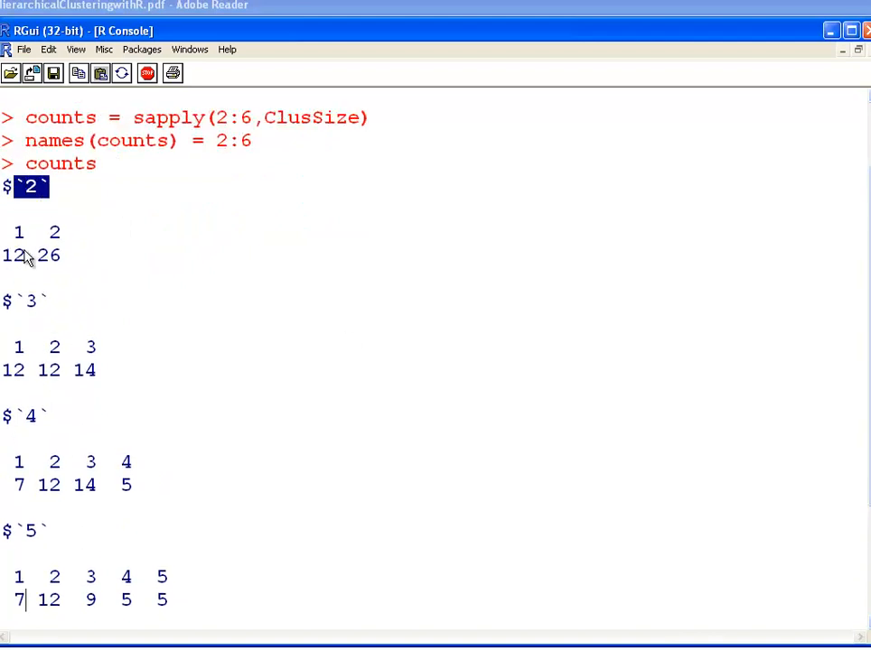
{"action": "double_click", "coordinate": [47, 257]}
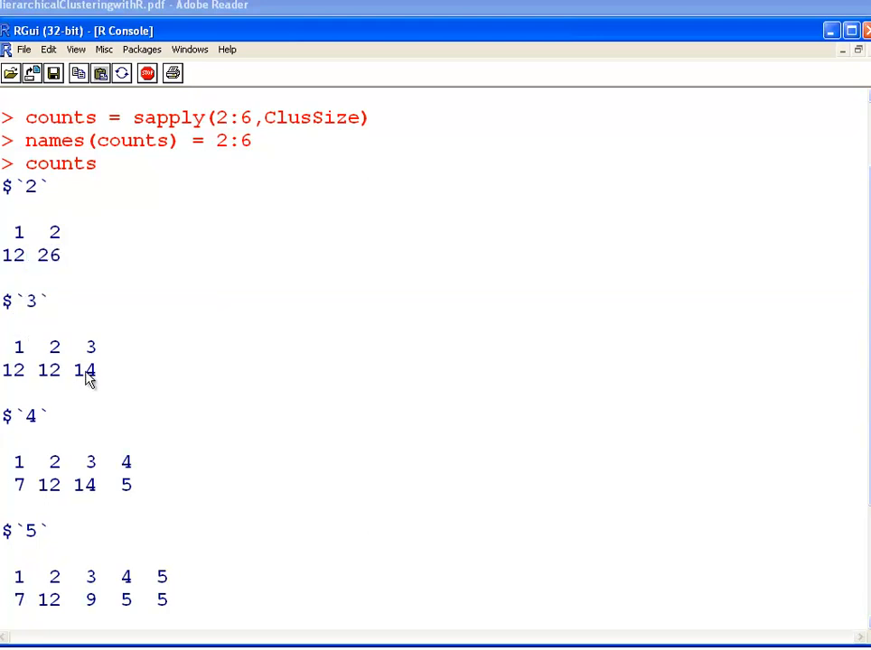
{"action": "left_click_drag", "start_coordinate": [47, 347], "coordinate": [98, 347]}
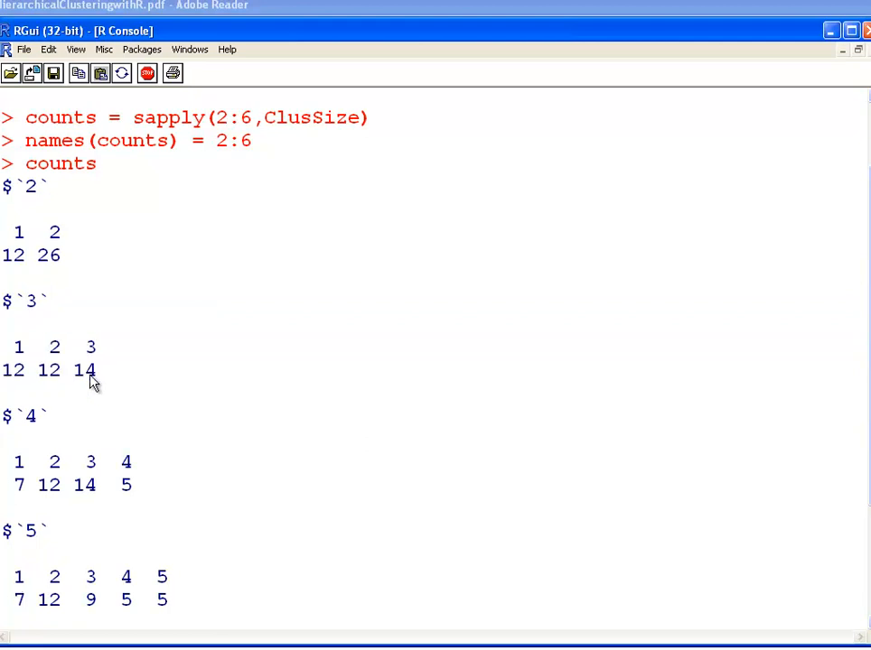
{"action": "double_click", "coordinate": [47, 484]}
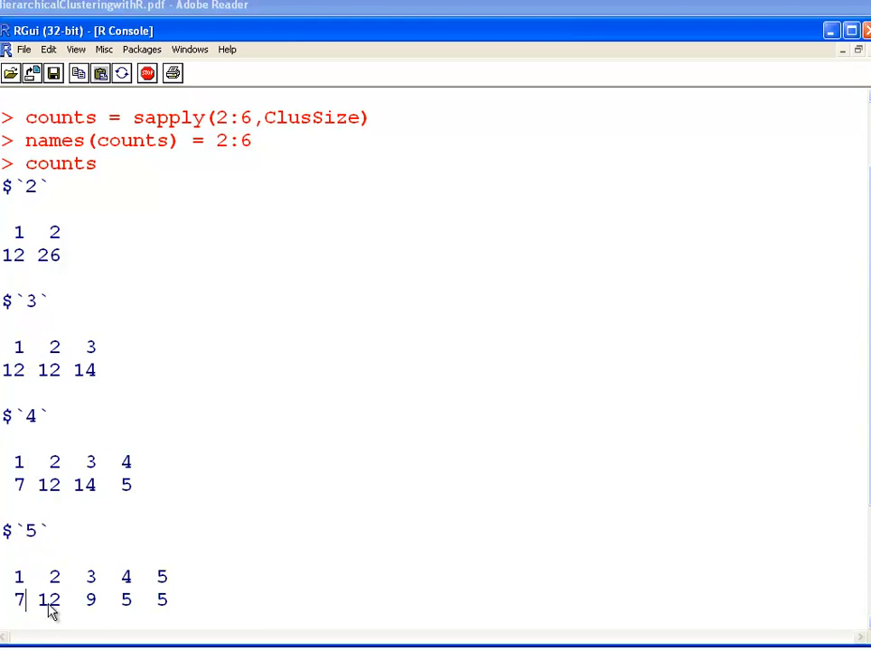
{"action": "double_click", "coordinate": [90, 600]}
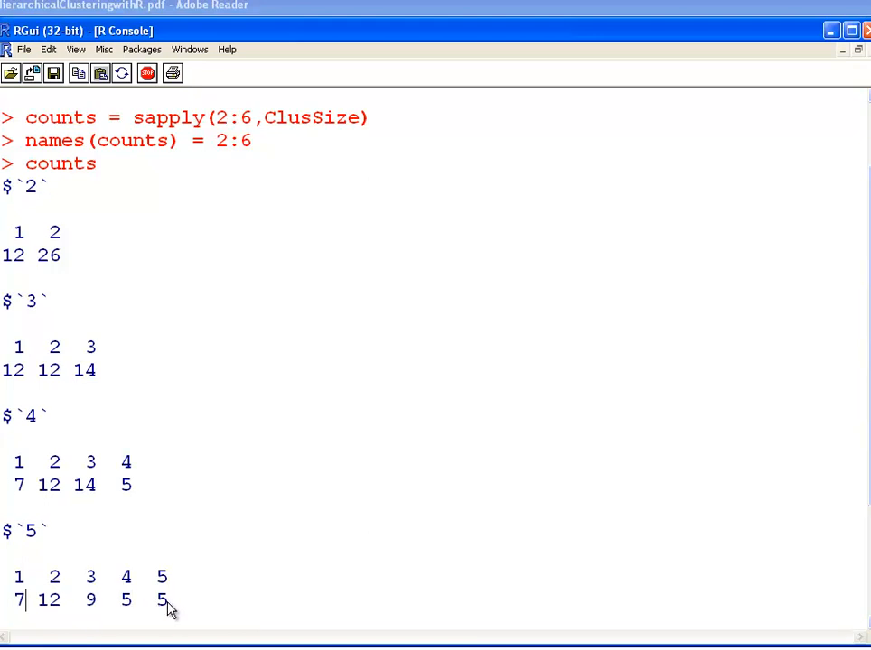
{"action": "mouse_move", "coordinate": [126, 477]}
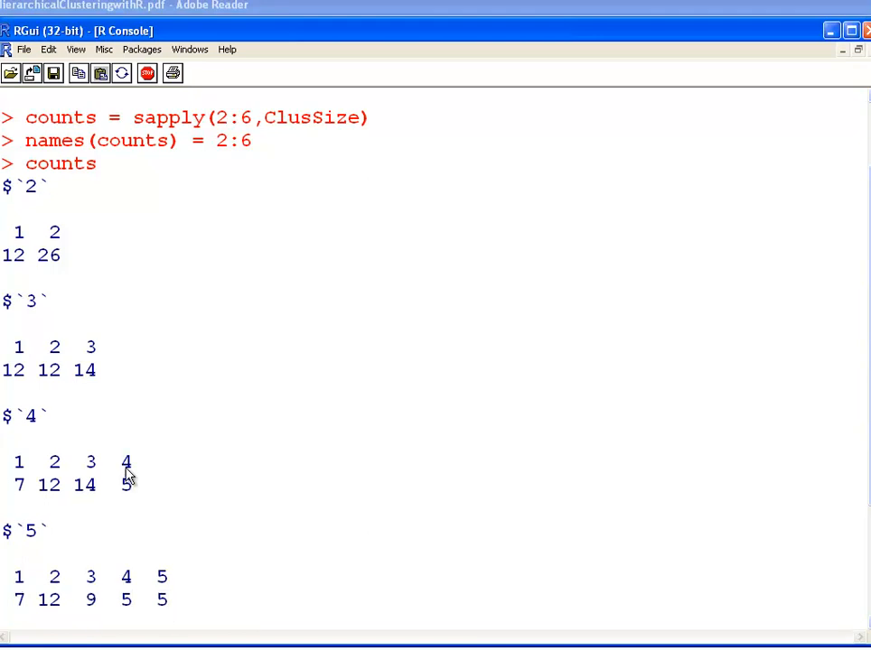
{"action": "double_click", "coordinate": [163, 578]}
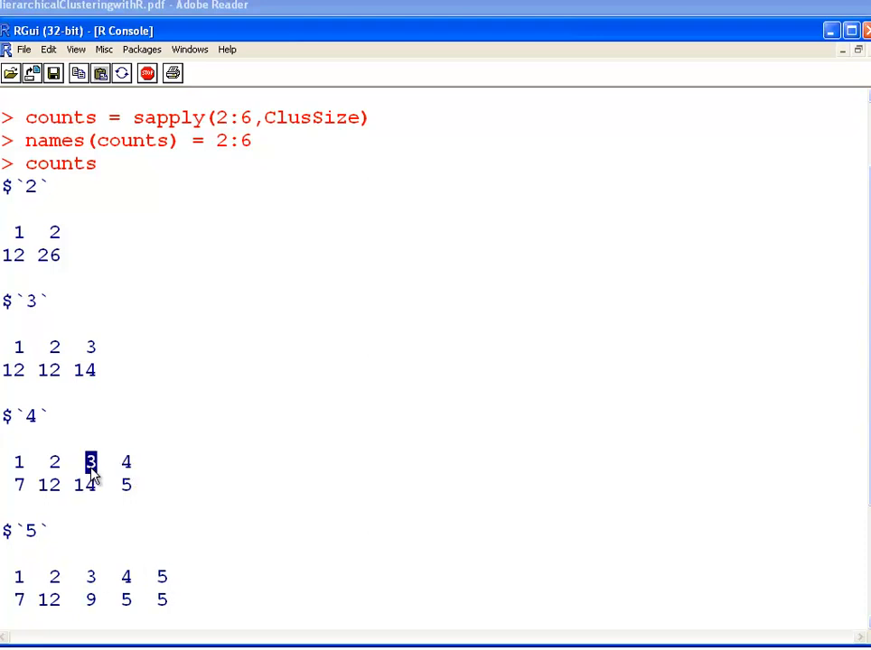
{"action": "mouse_move", "coordinate": [97, 593]}
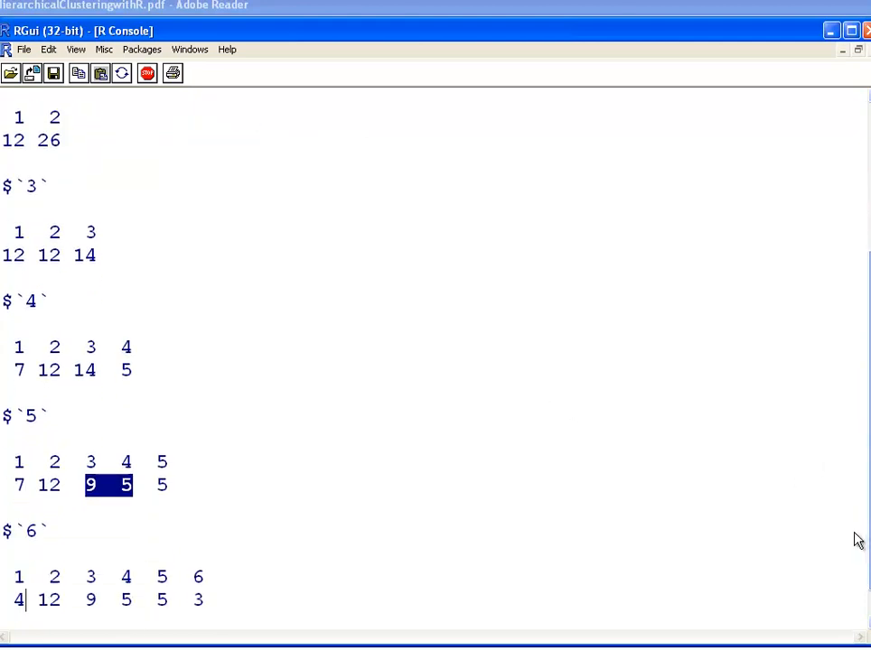
{"action": "scroll", "scroll_direction": "down", "scroll_amount": 3}
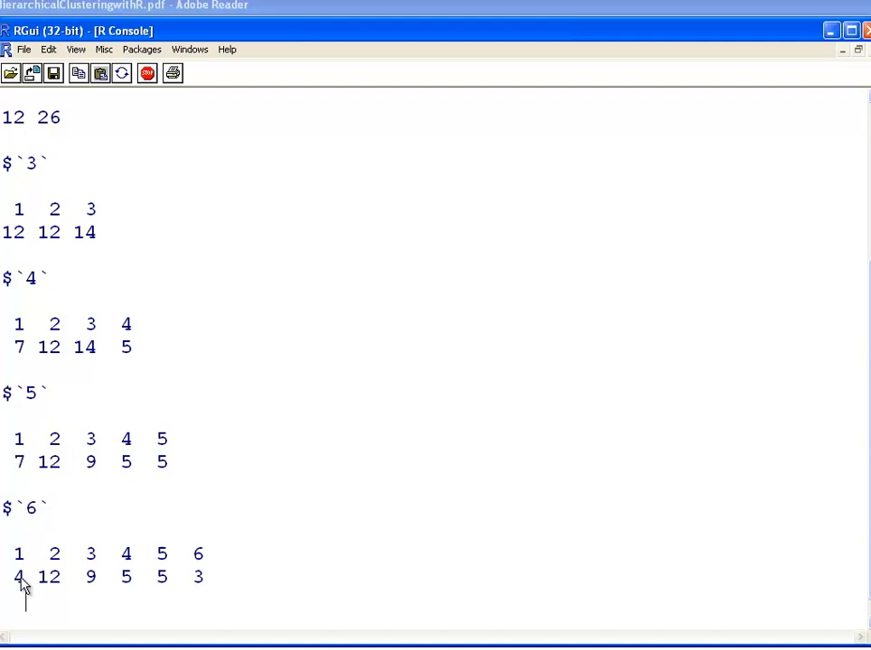
{"action": "double_click", "coordinate": [16, 576]}
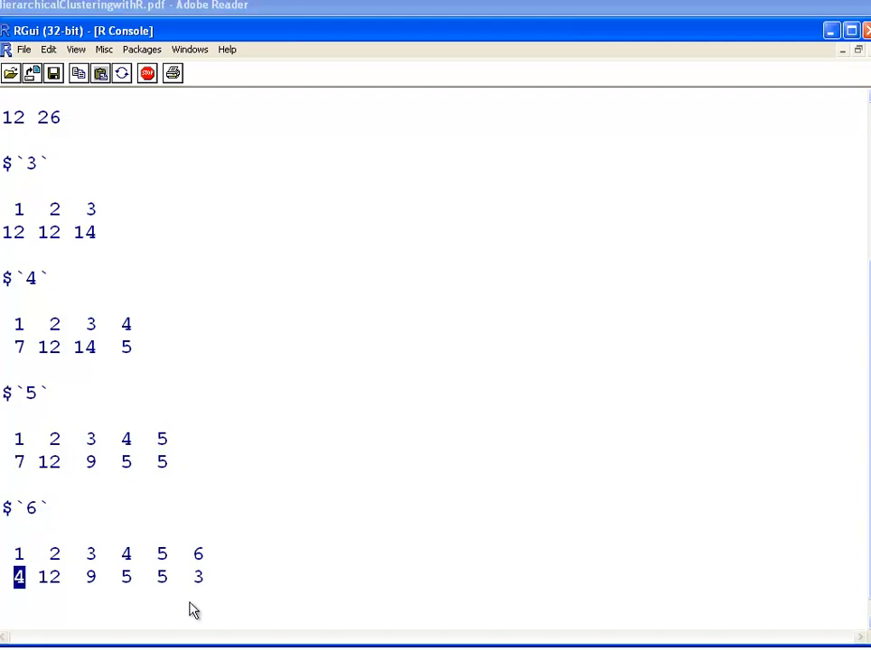
{"action": "left_click", "coordinate": [19, 552]}
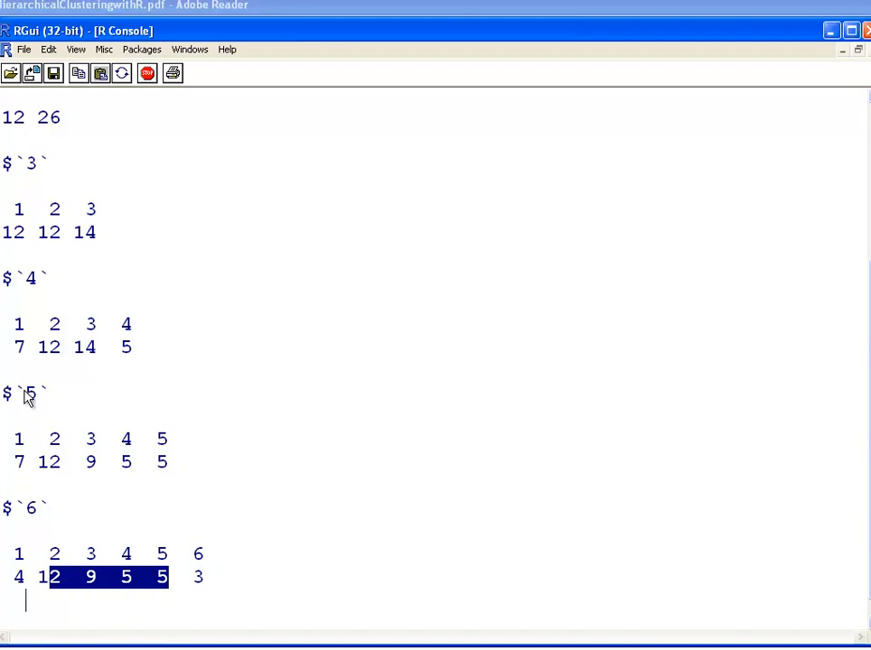
{"action": "mouse_move", "coordinate": [35, 515]}
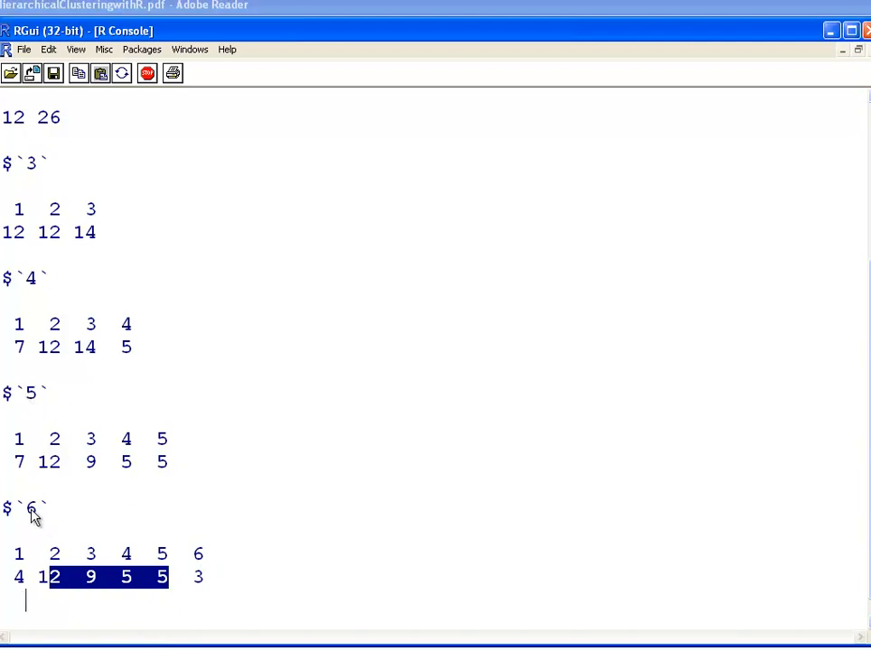